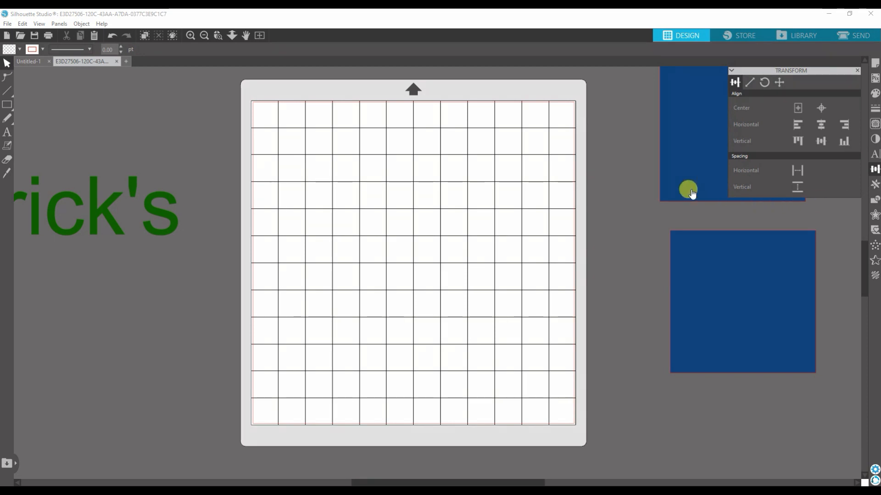
pyautogui.moveTo(735, 180)
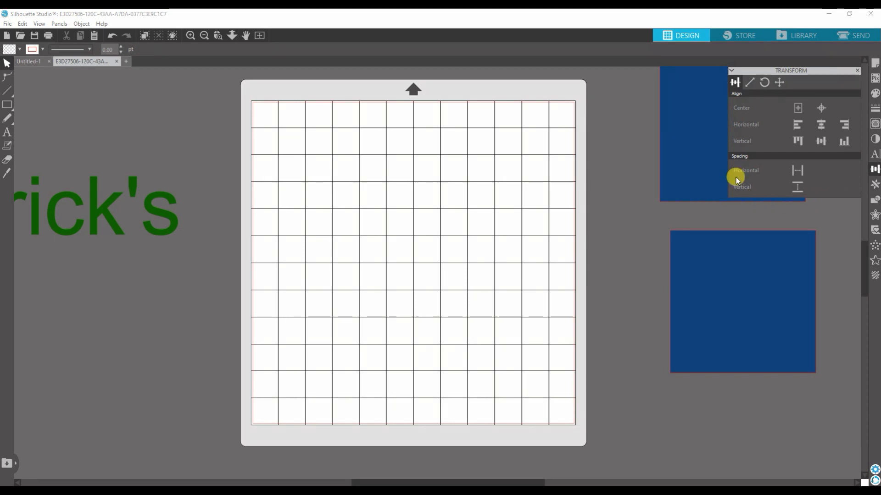
pyautogui.moveTo(770, 98)
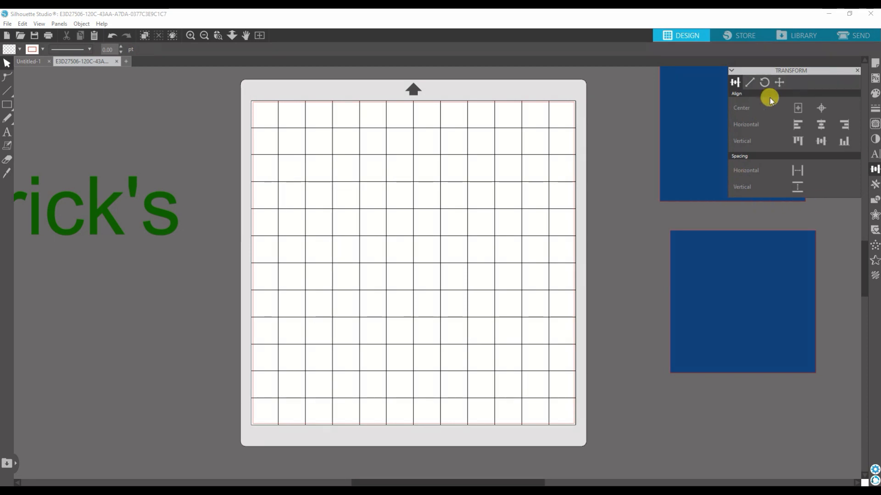
pyautogui.moveTo(858, 157)
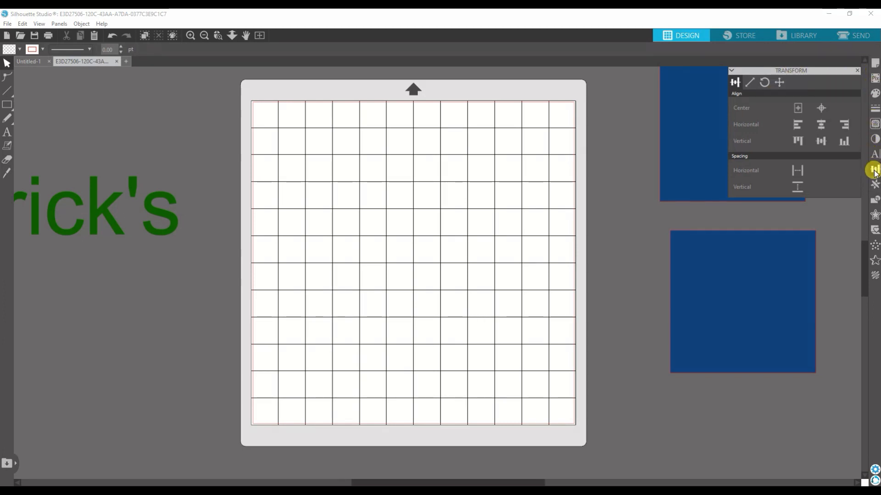
pyautogui.moveTo(872, 168)
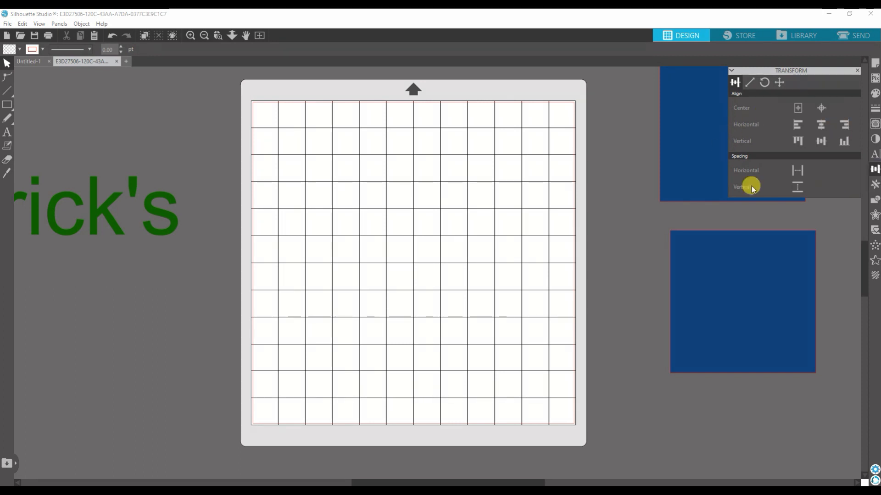
pyautogui.moveTo(705, 259)
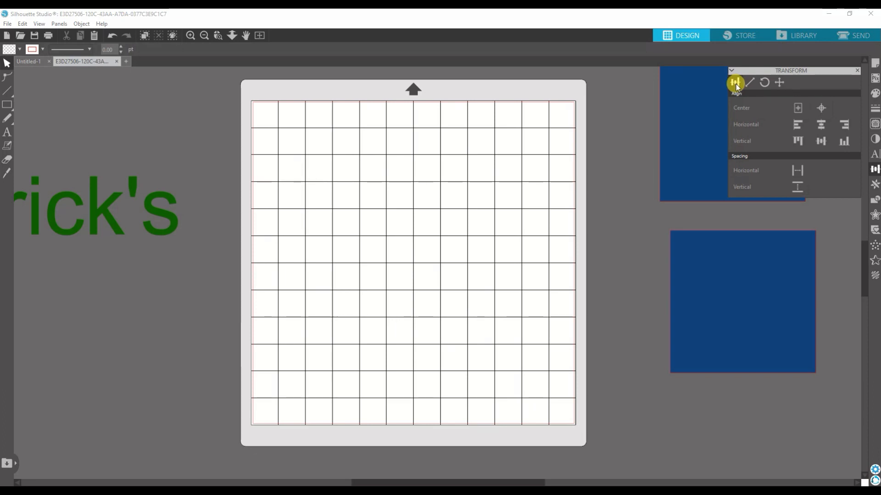
pyautogui.moveTo(763, 233)
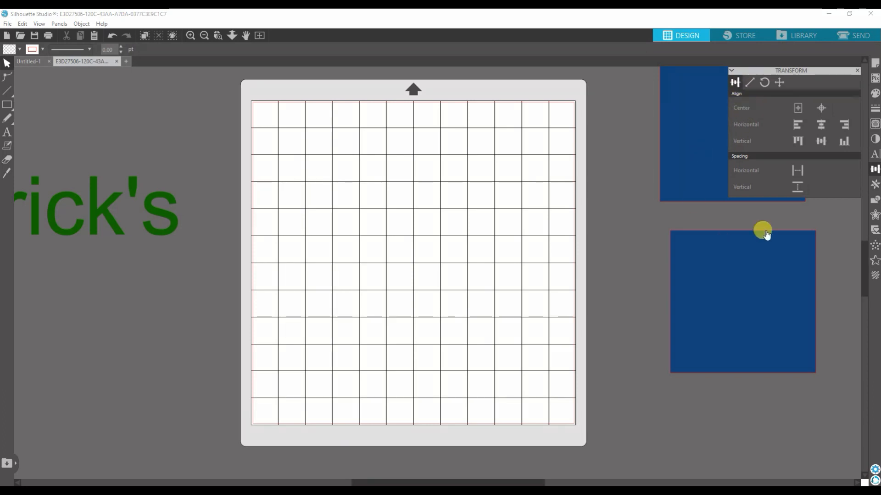
pyautogui.moveTo(774, 314)
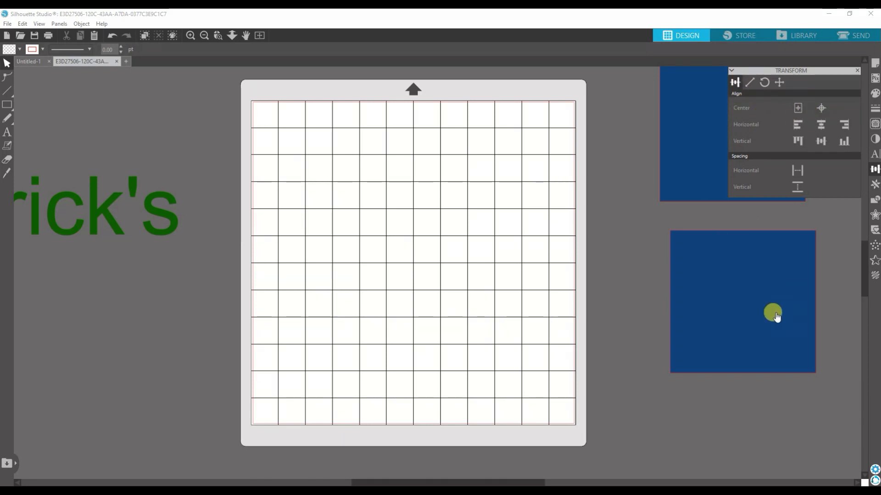
# Step: Center one blue square on the mat with Center to Page, moving the other square off to the right
pyautogui.click(773, 313)
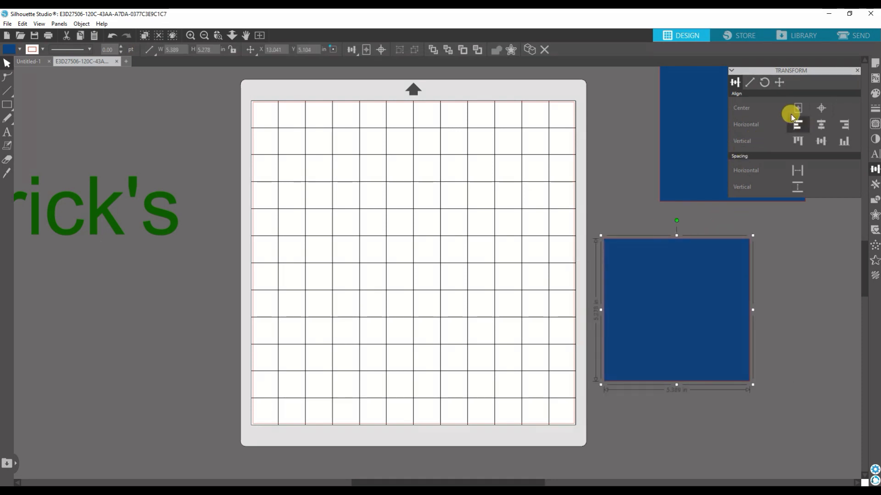
pyautogui.click(798, 107)
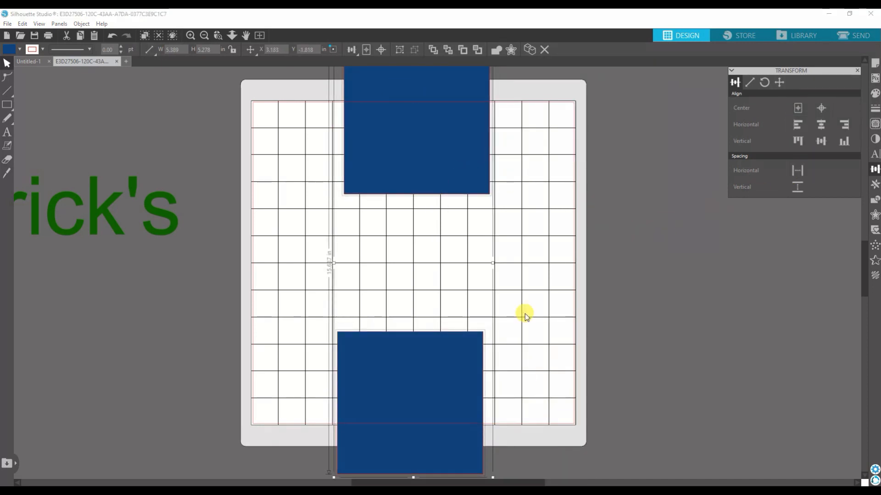
pyautogui.moveTo(430, 264)
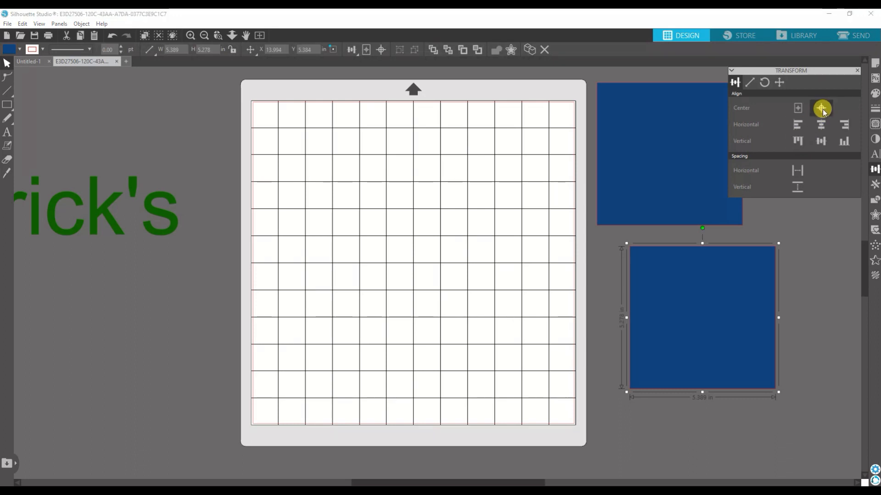
pyautogui.click(821, 109)
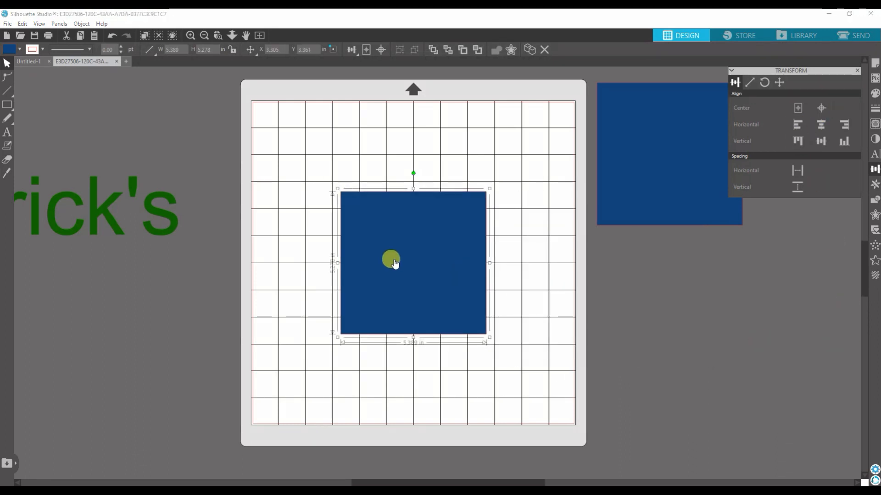
pyautogui.moveTo(391, 262); pyautogui.dragTo(723, 378)
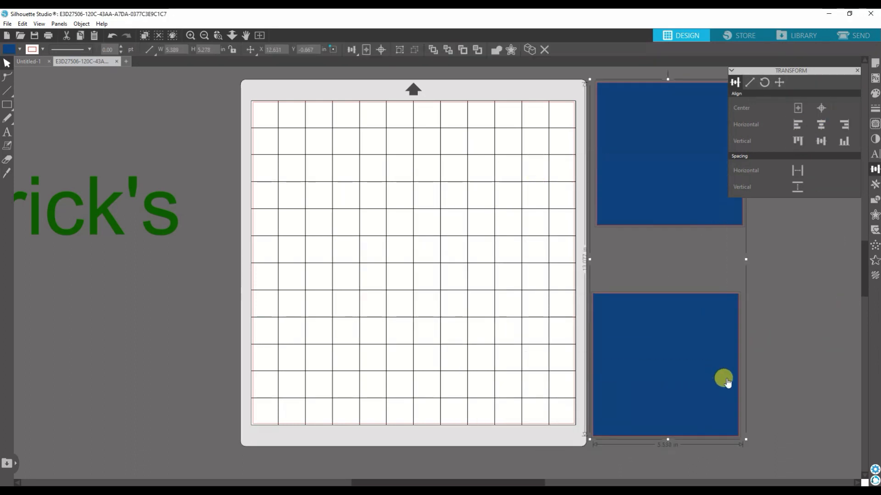
pyautogui.click(821, 108)
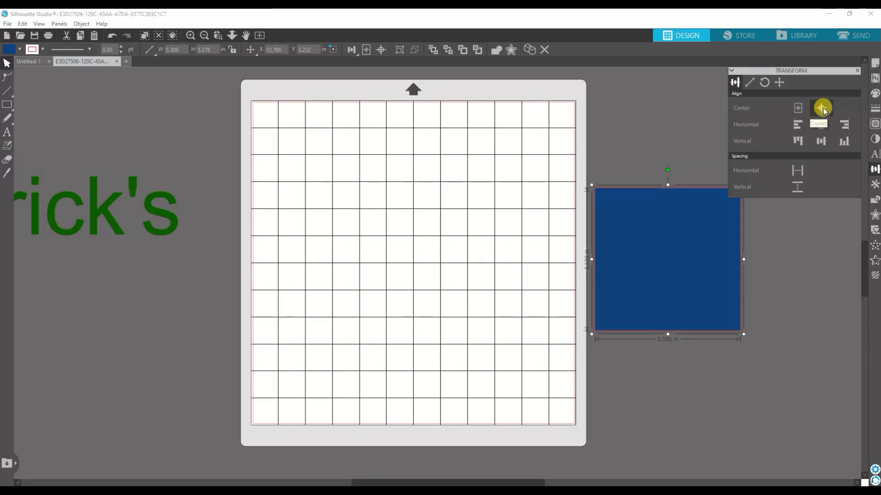
pyautogui.click(820, 108)
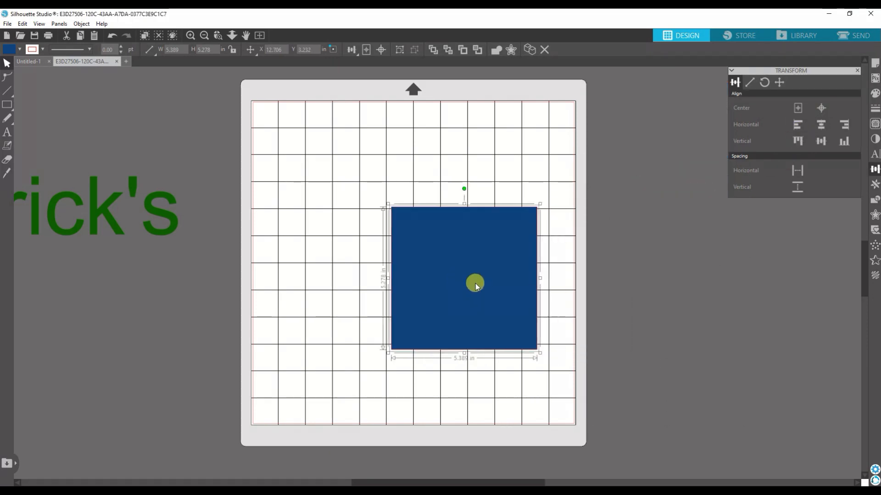
pyautogui.moveTo(474, 282); pyautogui.dragTo(770, 359)
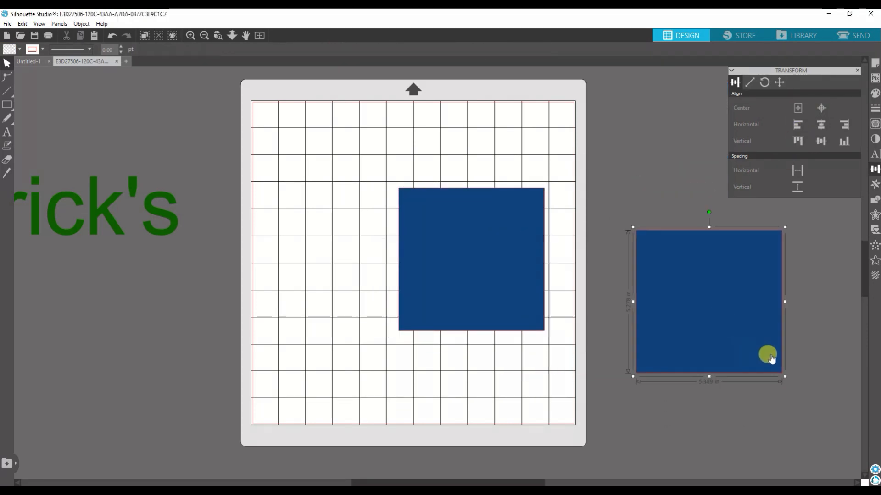
pyautogui.moveTo(770, 358); pyautogui.dragTo(749, 337)
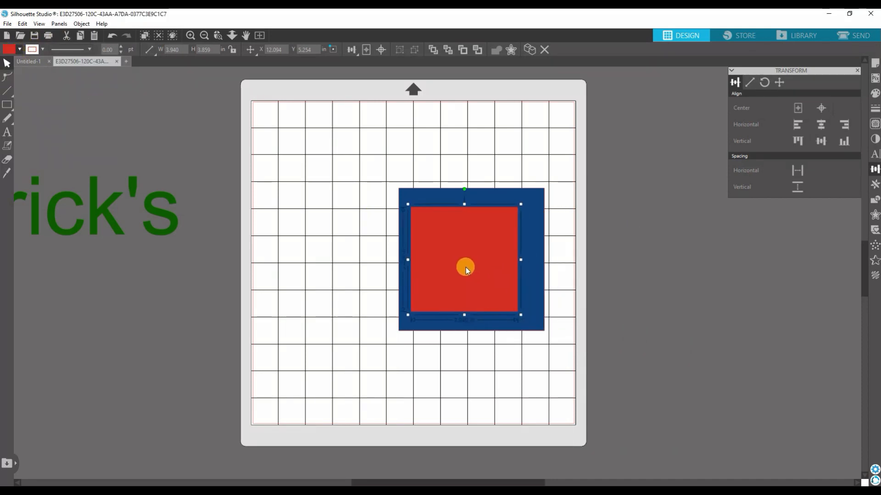
# Step: Place the red square over the blue square
pyautogui.moveTo(465, 269); pyautogui.dragTo(473, 276)
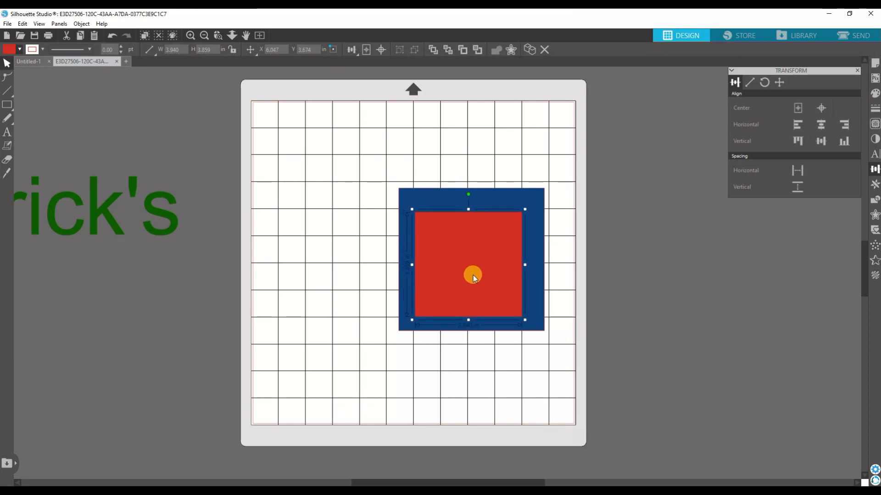
pyautogui.moveTo(472, 275); pyautogui.dragTo(613, 342)
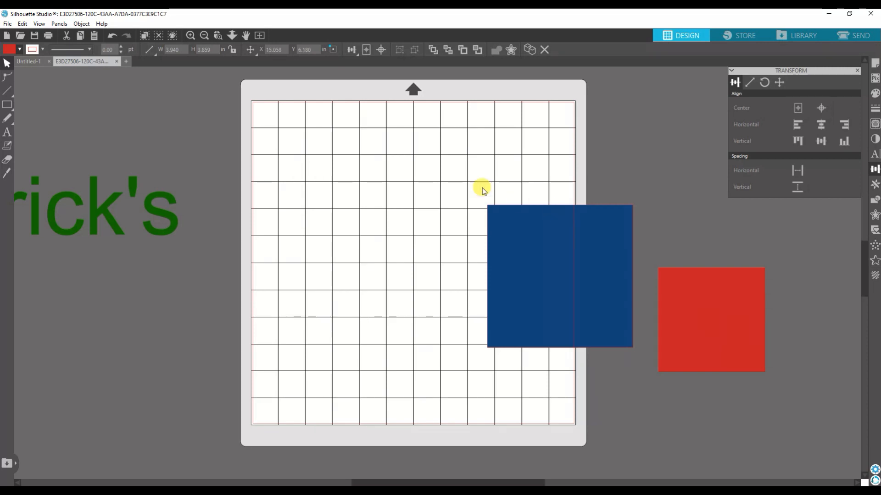
pyautogui.moveTo(710, 320); pyautogui.dragTo(577, 263)
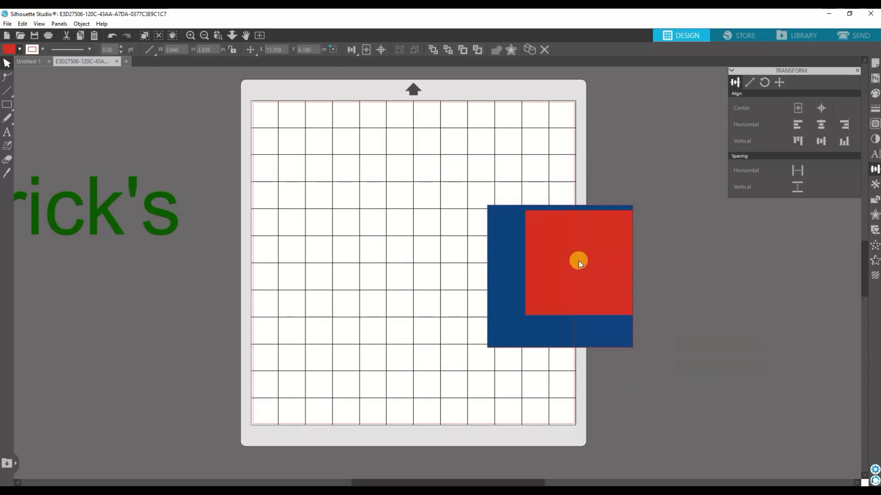
pyautogui.moveTo(578, 263); pyautogui.dragTo(570, 273)
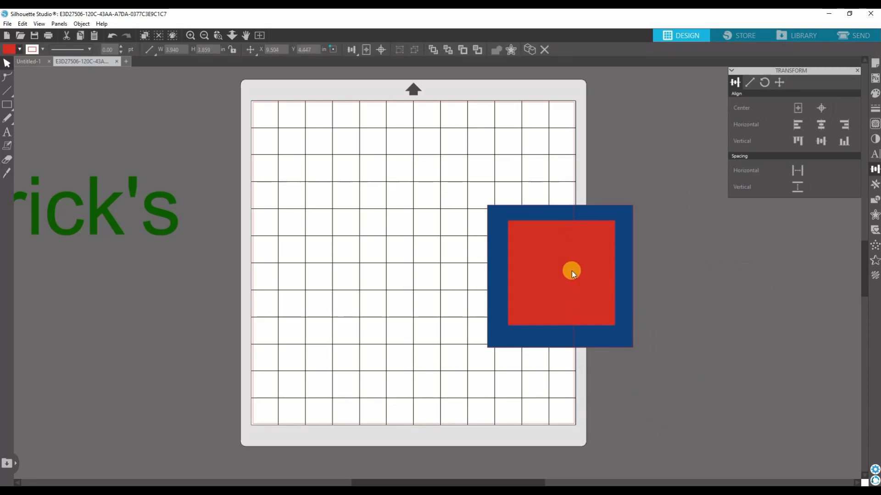
# Step: Select both squares and center them on each other with the Align tab
pyautogui.moveTo(571, 273); pyautogui.dragTo(726, 283)
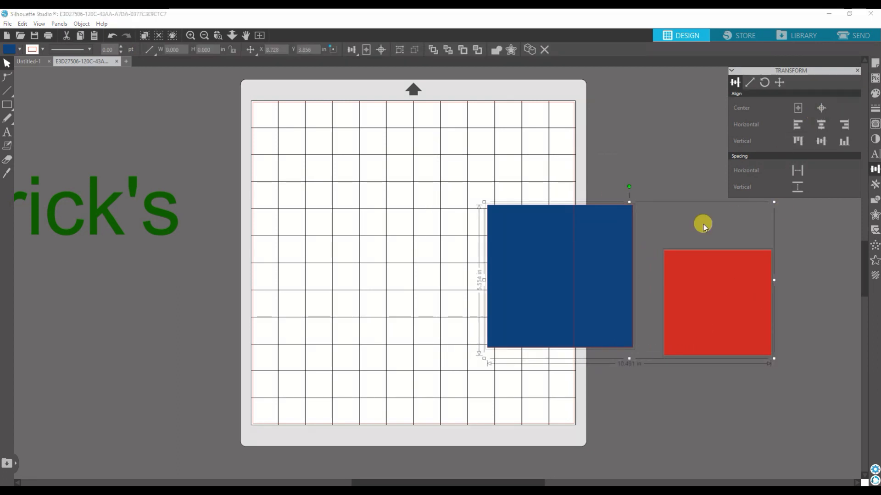
pyautogui.click(797, 108)
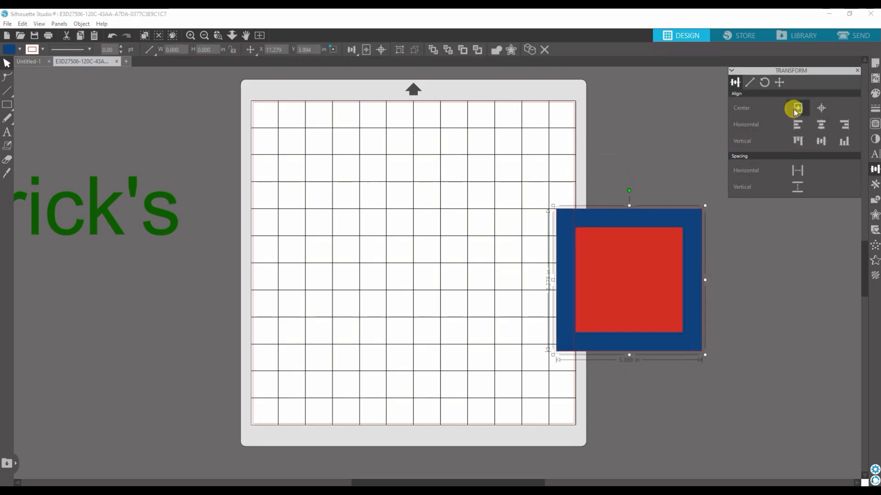
pyautogui.click(796, 108)
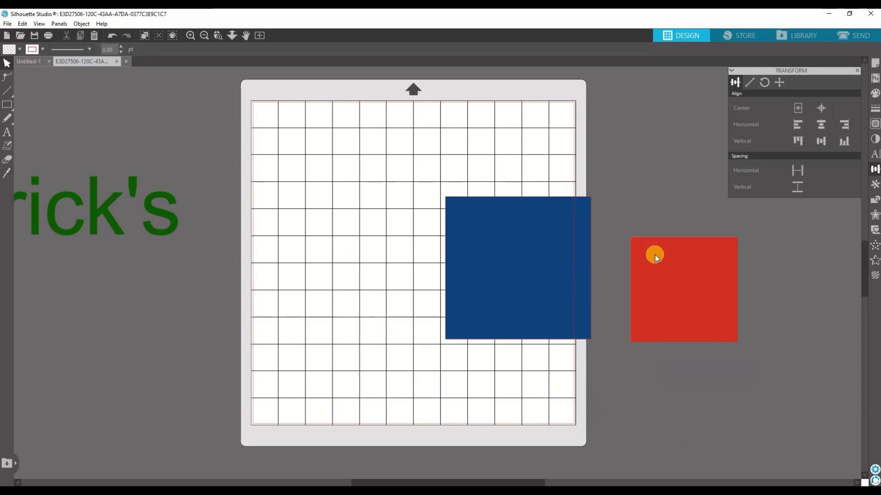
# Step: Align the red and blue squares by their left edges, then by their tops
pyautogui.moveTo(654, 256); pyautogui.dragTo(598, 344)
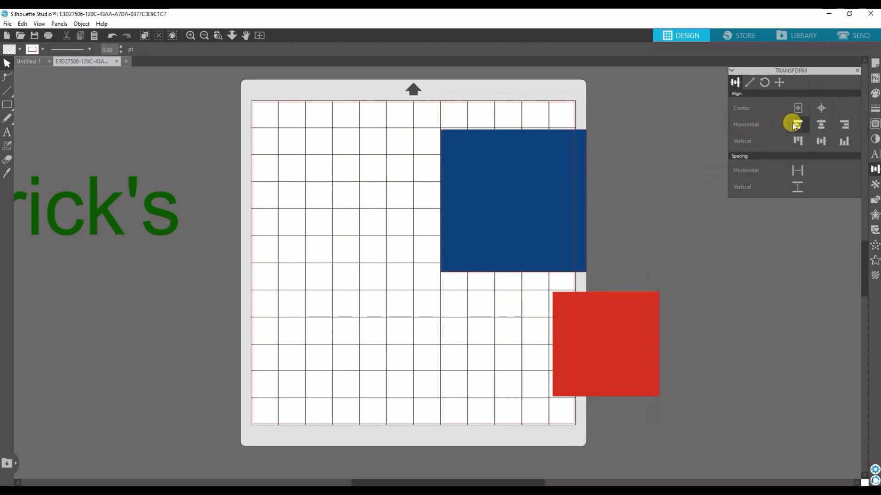
pyautogui.moveTo(797, 125)
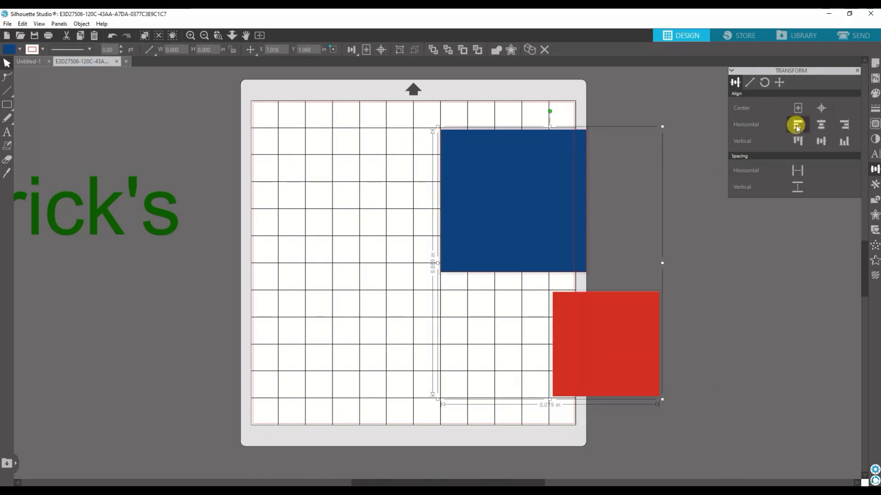
pyautogui.click(797, 125)
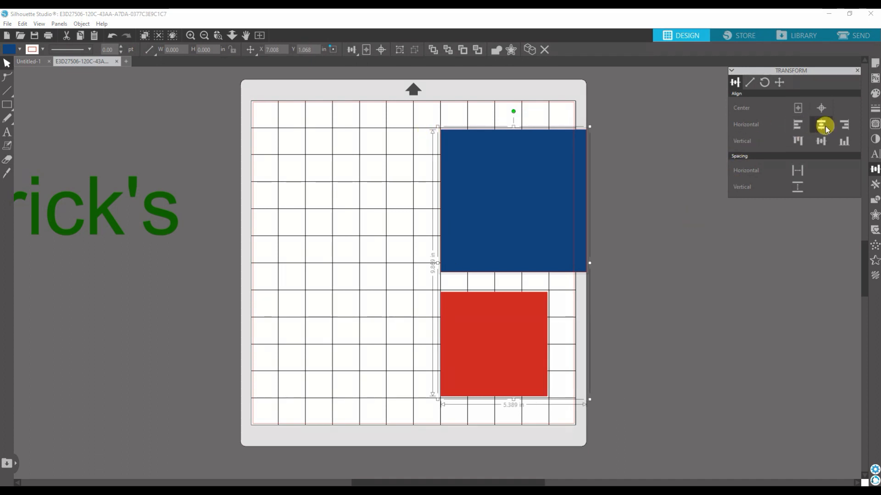
pyautogui.click(855, 124)
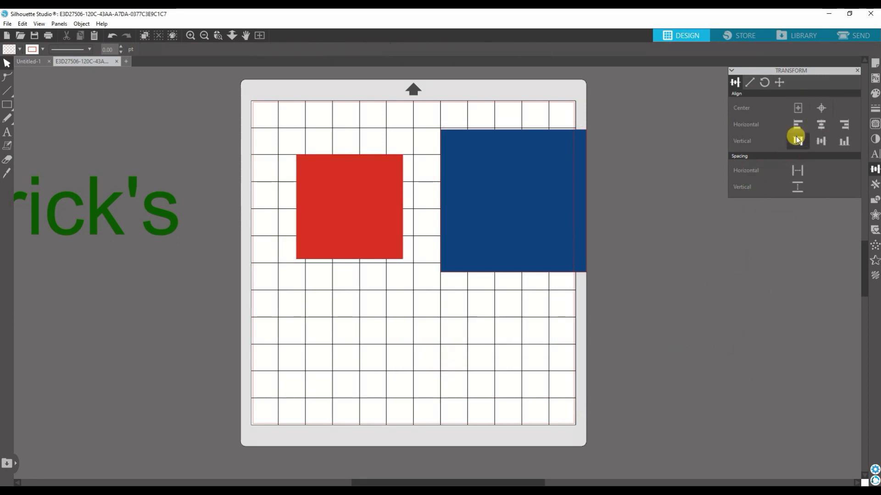
pyautogui.click(797, 141)
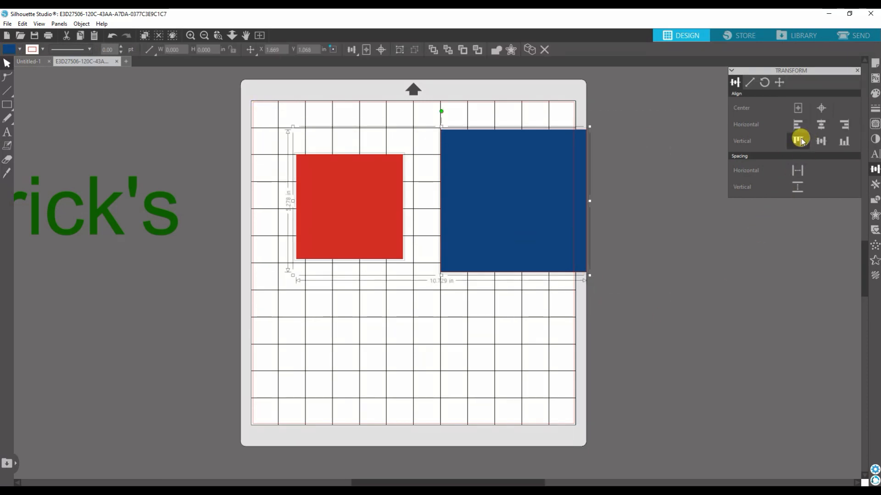
pyautogui.click(796, 140)
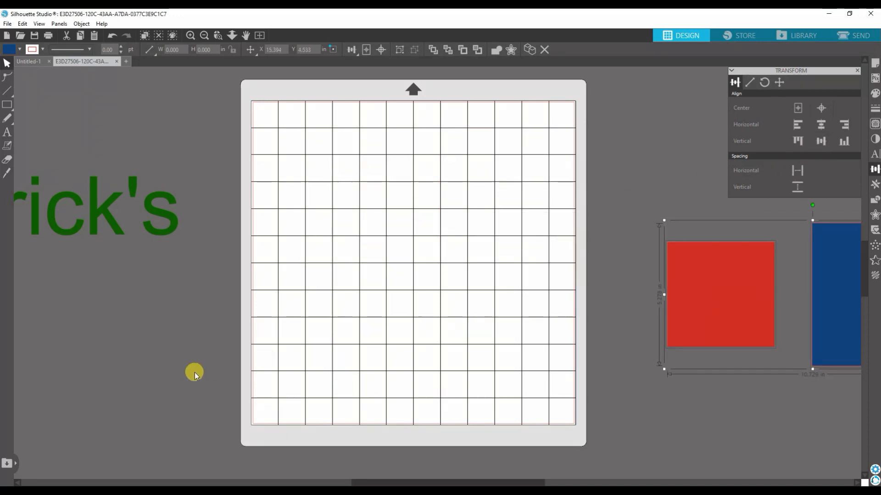
pyautogui.moveTo(139, 358)
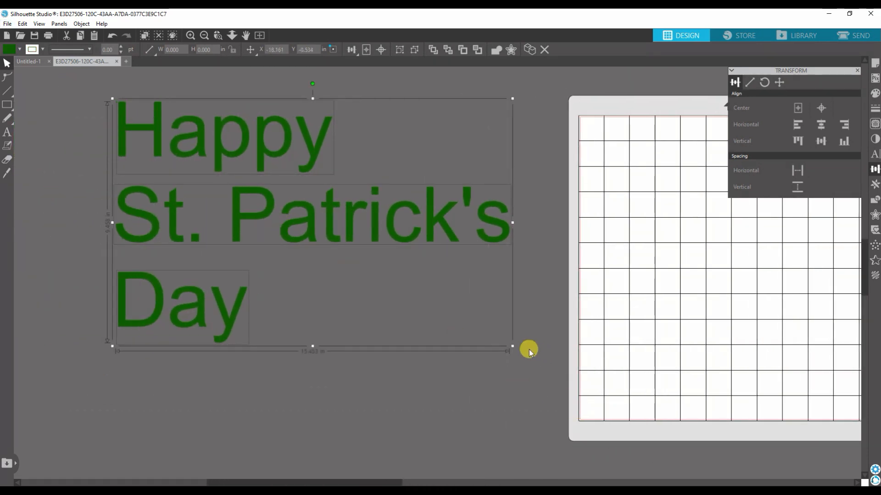
# Step: Scale the greeting text group to about half size and place it on the mat's upper left
pyautogui.moveTo(511, 348); pyautogui.dragTo(298, 216)
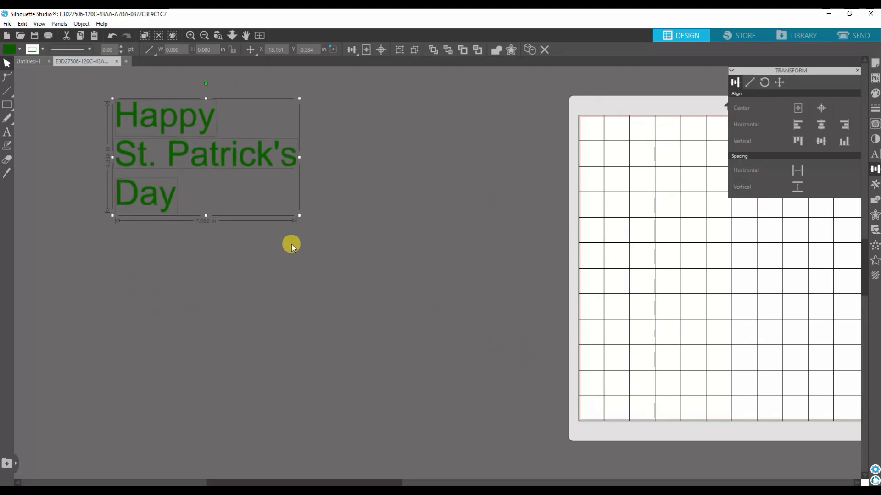
pyautogui.moveTo(291, 247); pyautogui.dragTo(706, 294)
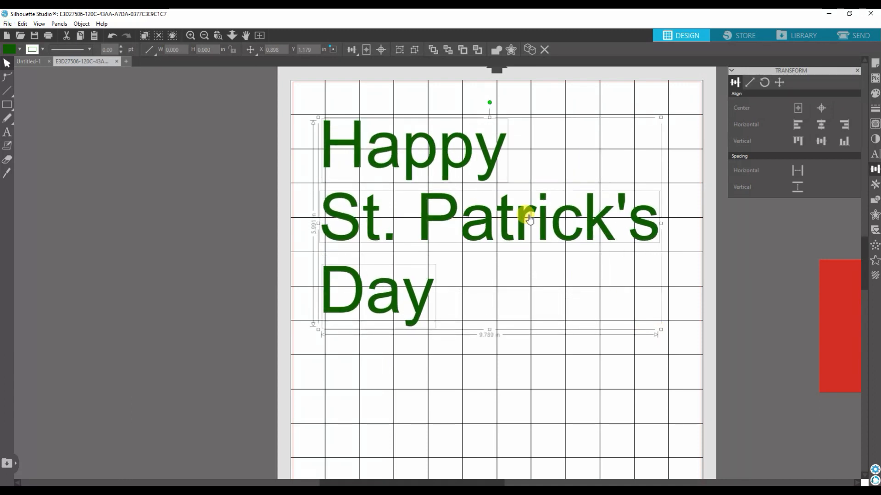
pyautogui.moveTo(308, 153)
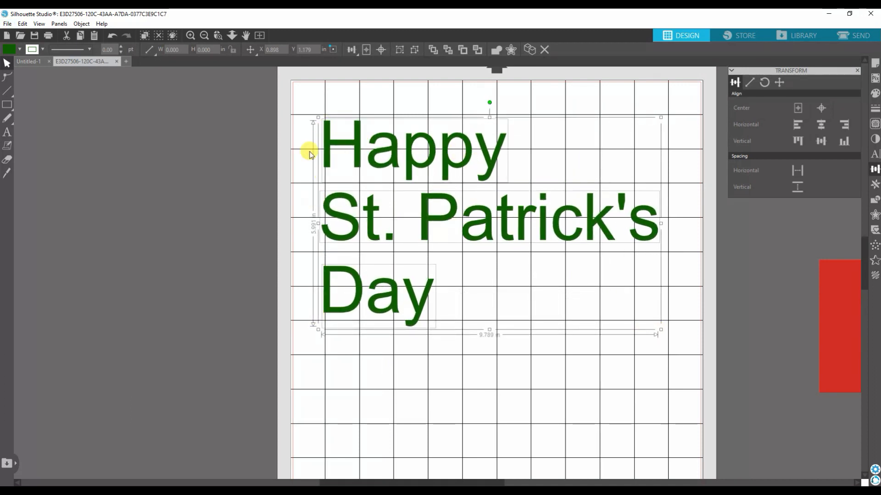
pyautogui.moveTo(536, 256)
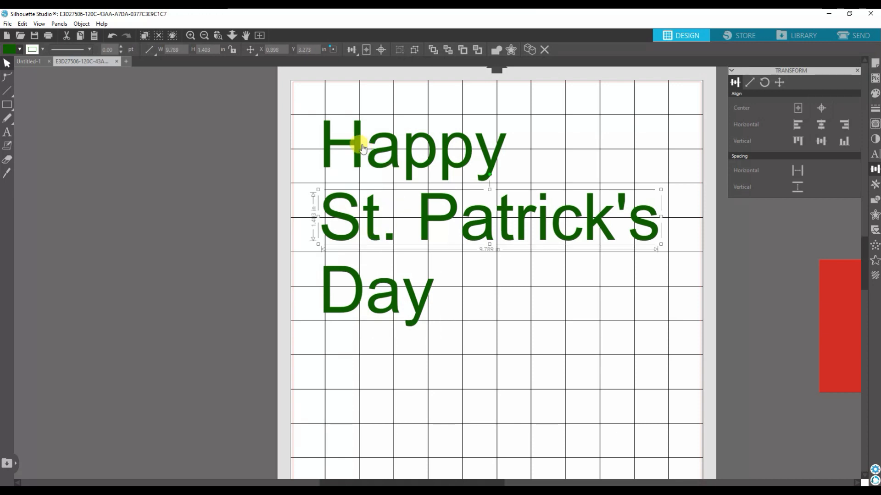
pyautogui.click(296, 121)
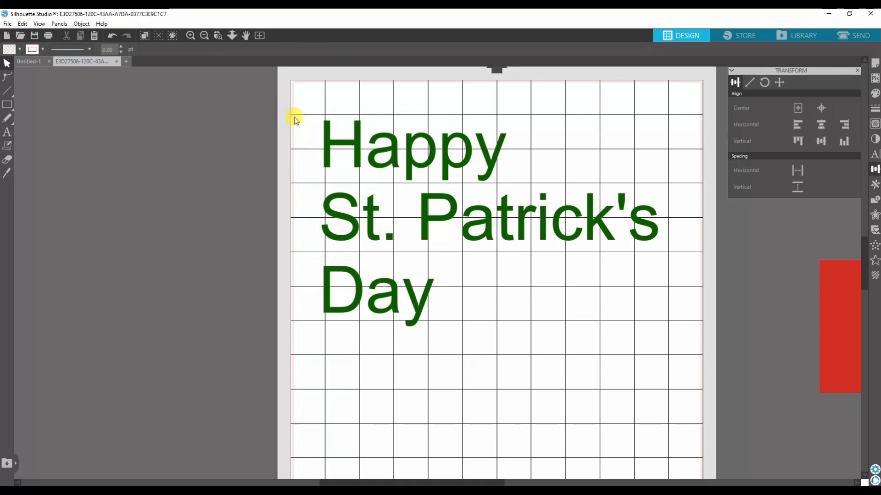
# Step: Marquee-select Happy, St. Patrick's and Day and apply Align Center horizontally
pyautogui.moveTo(376, 292); pyautogui.dragTo(506, 385)
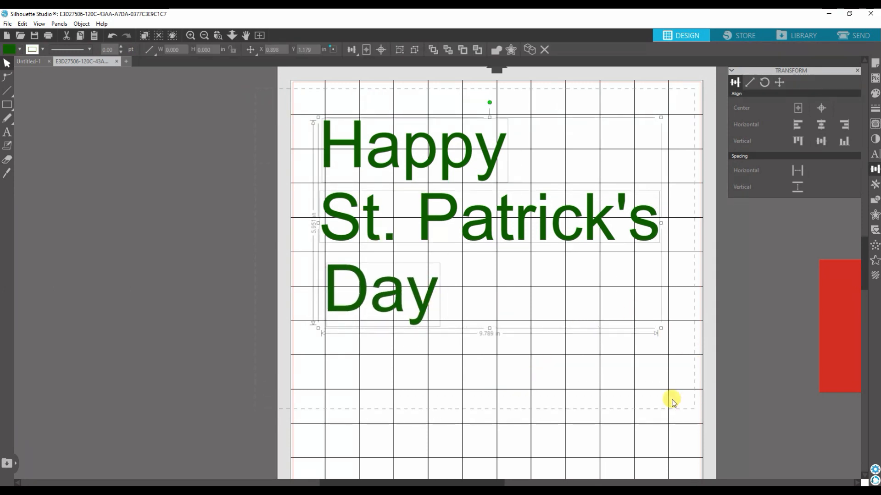
pyautogui.moveTo(602, 299)
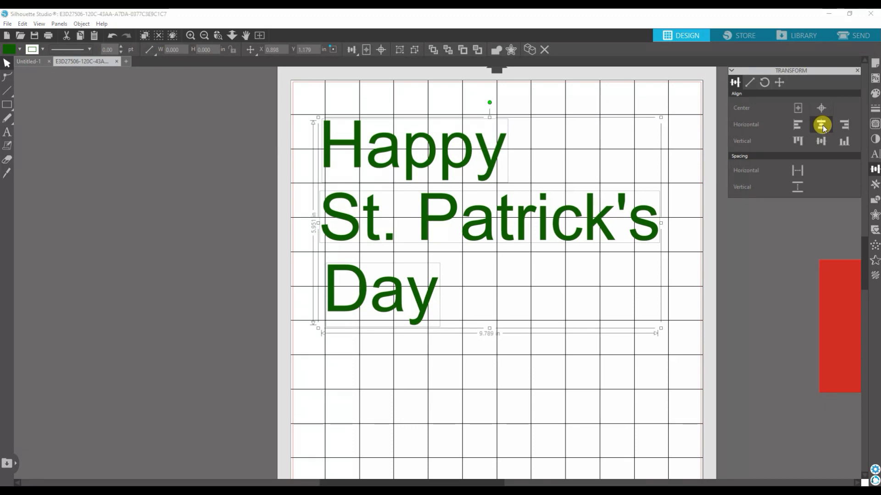
pyautogui.click(821, 125)
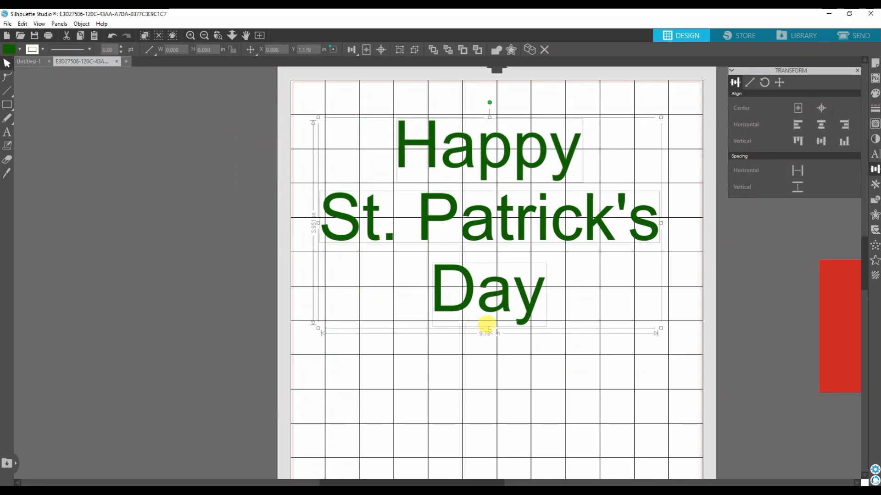
pyautogui.click(573, 390)
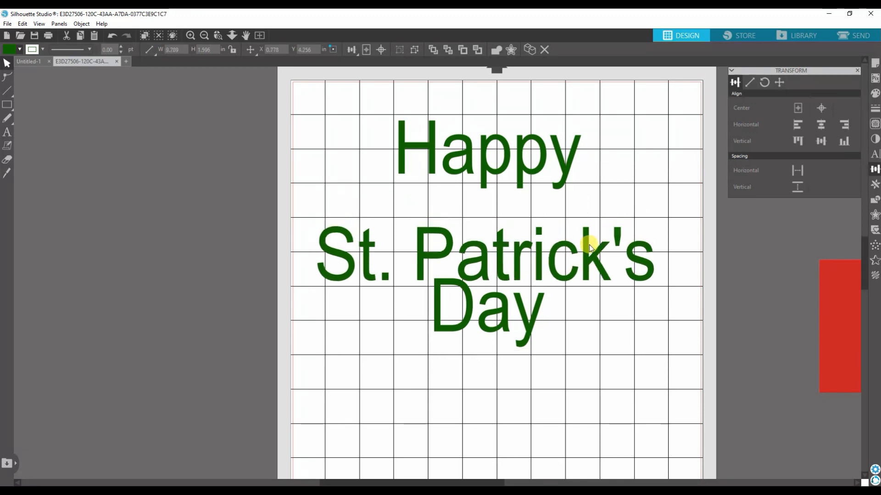
# Step: Nudge the St. Patrick's line, then space all three lines evenly vertically
pyautogui.moveTo(589, 250); pyautogui.dragTo(595, 256)
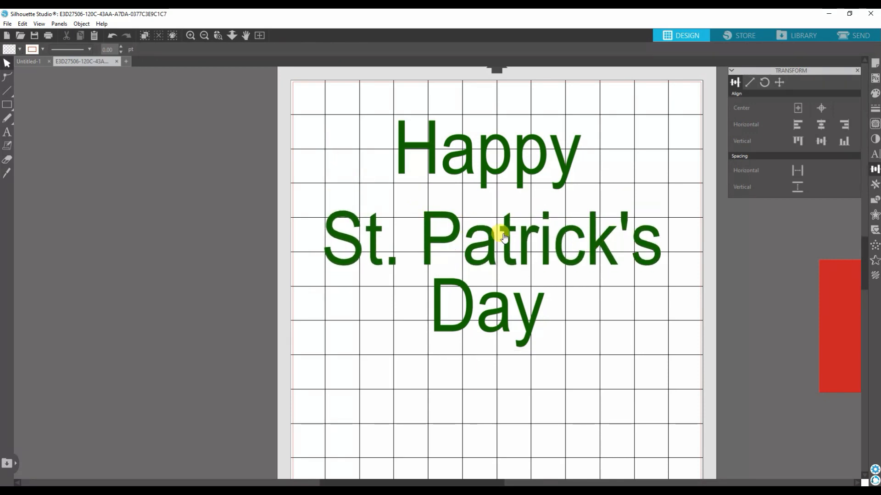
pyautogui.click(500, 238)
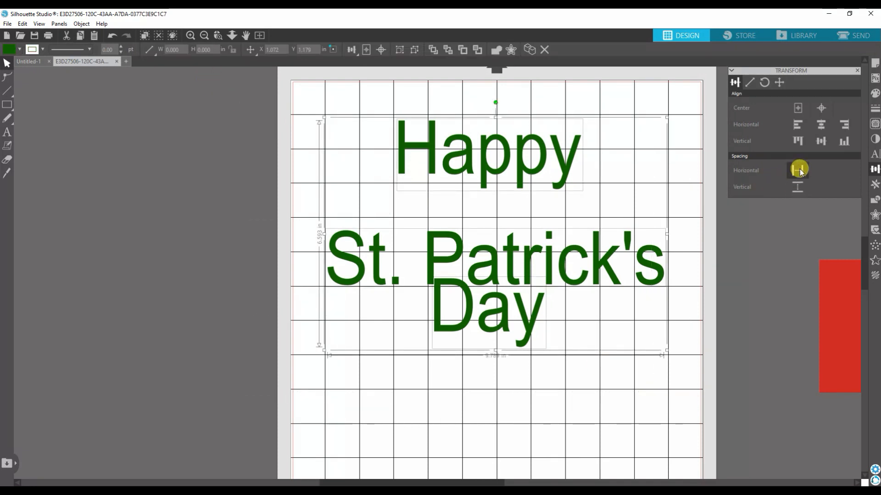
pyautogui.click(796, 187)
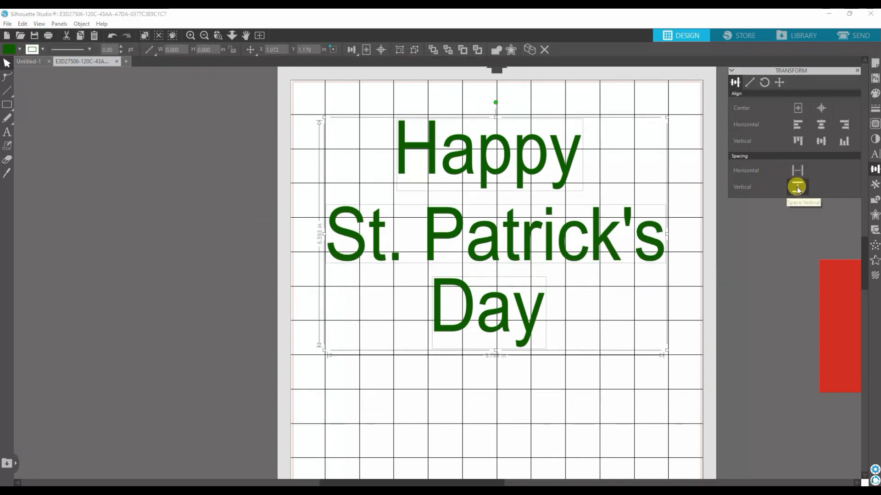
pyautogui.click(797, 186)
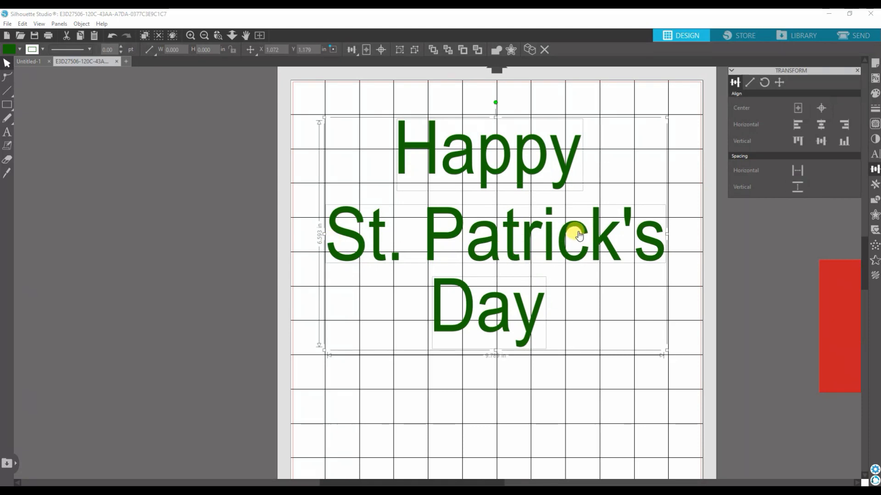
pyautogui.moveTo(561, 374)
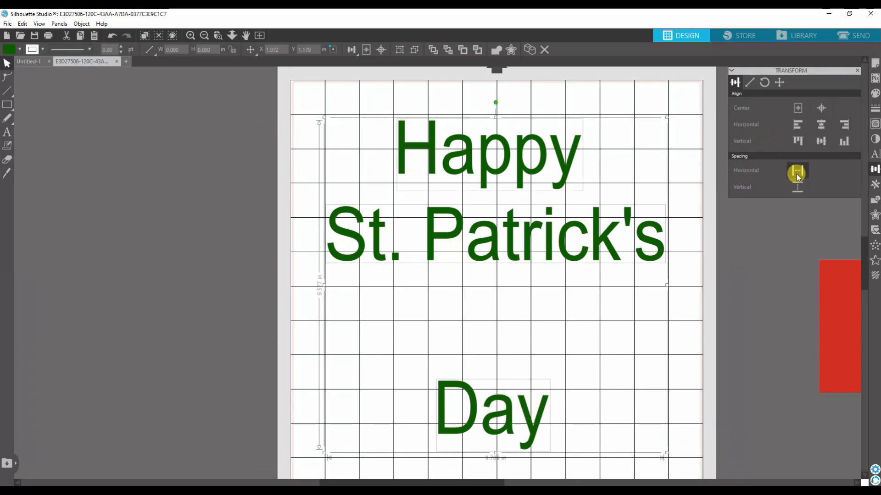
pyautogui.click(797, 170)
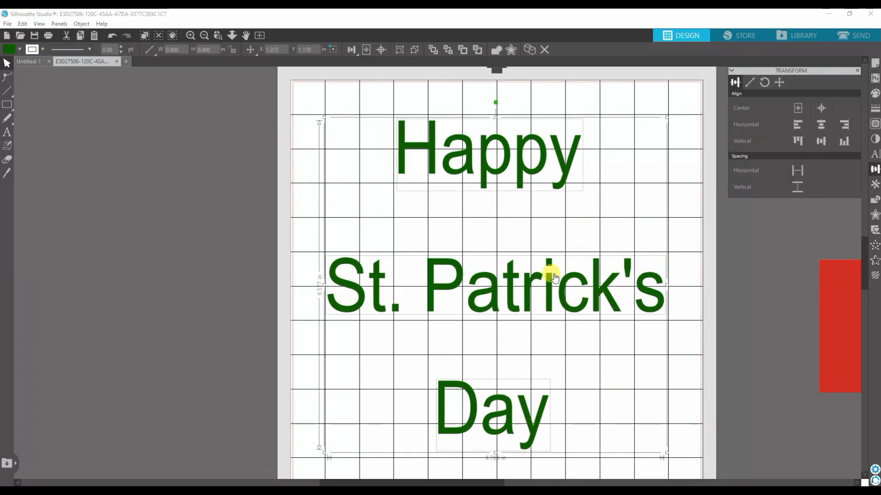
pyautogui.moveTo(510, 264)
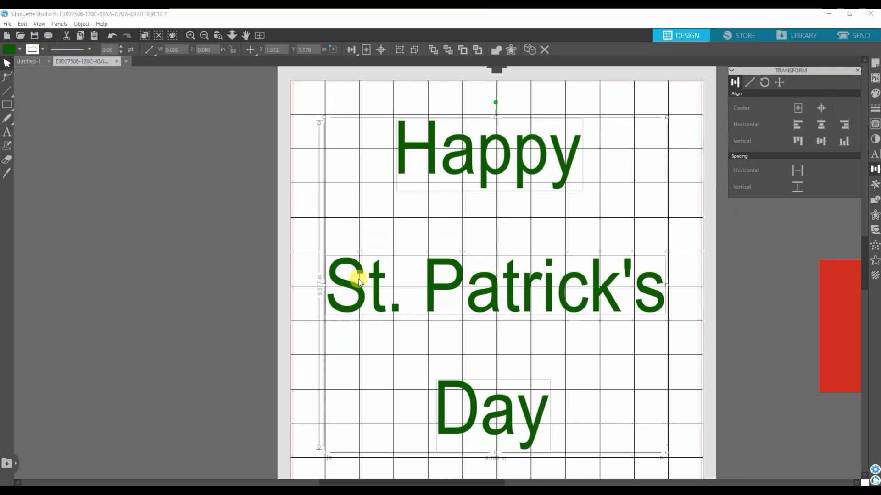
pyautogui.moveTo(500, 302)
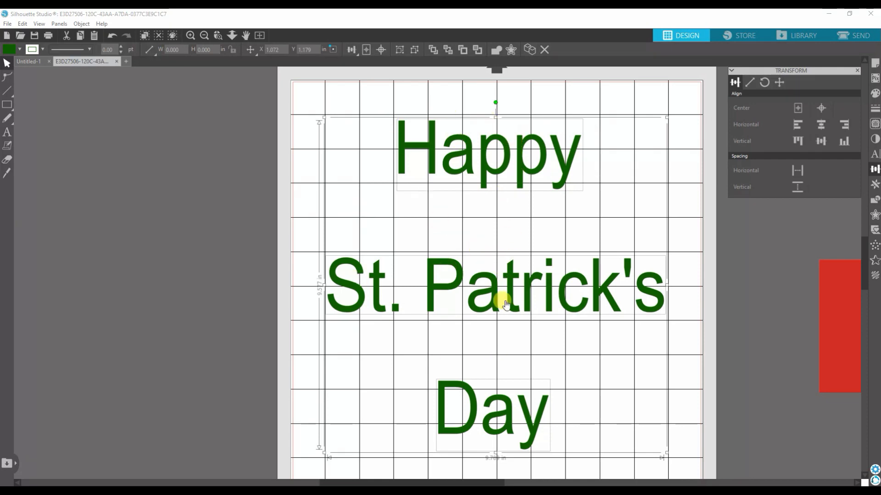
pyautogui.moveTo(520, 333)
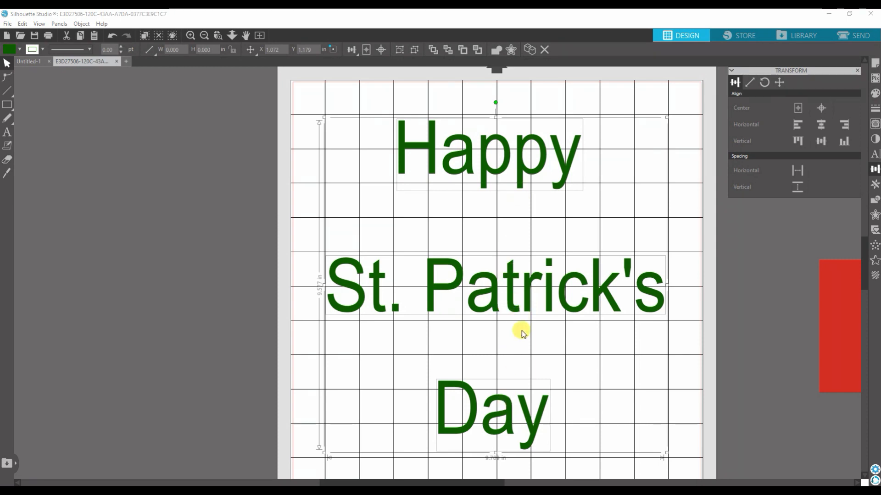
# Step: Arrange the three words in one row, space them evenly and align their middles
pyautogui.moveTo(522, 335); pyautogui.dragTo(390, 163)
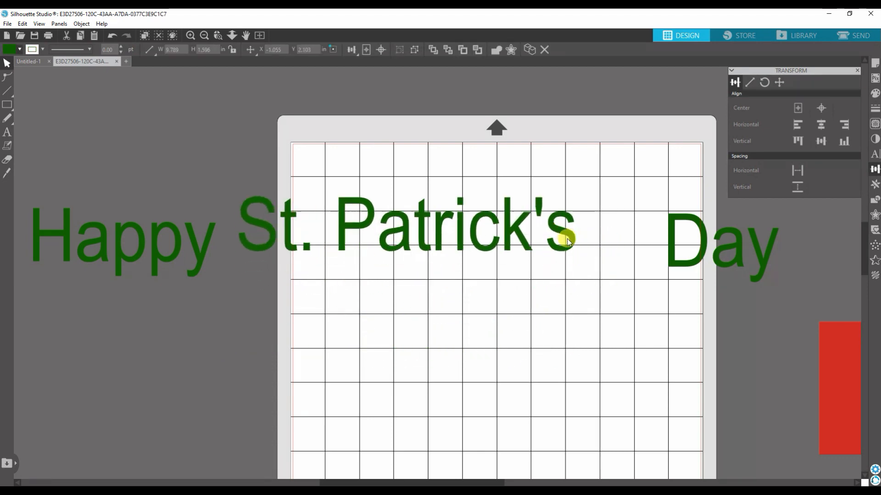
pyautogui.moveTo(566, 238); pyautogui.dragTo(663, 263)
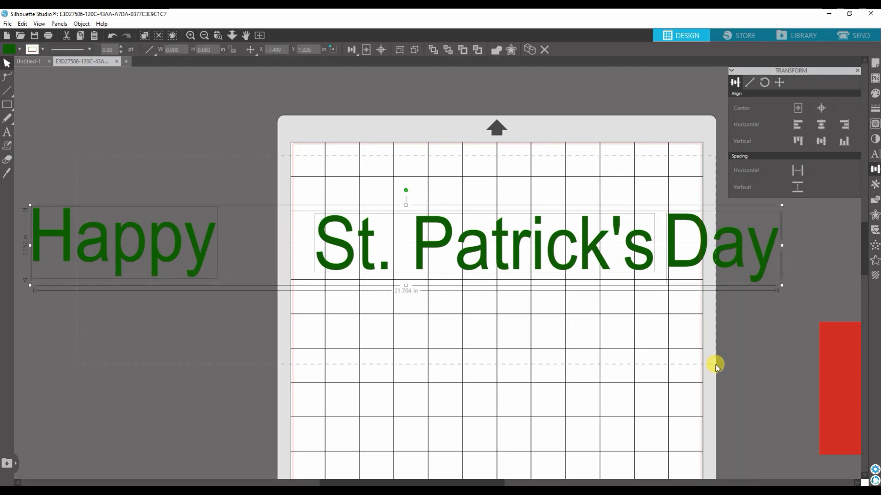
pyautogui.click(797, 170)
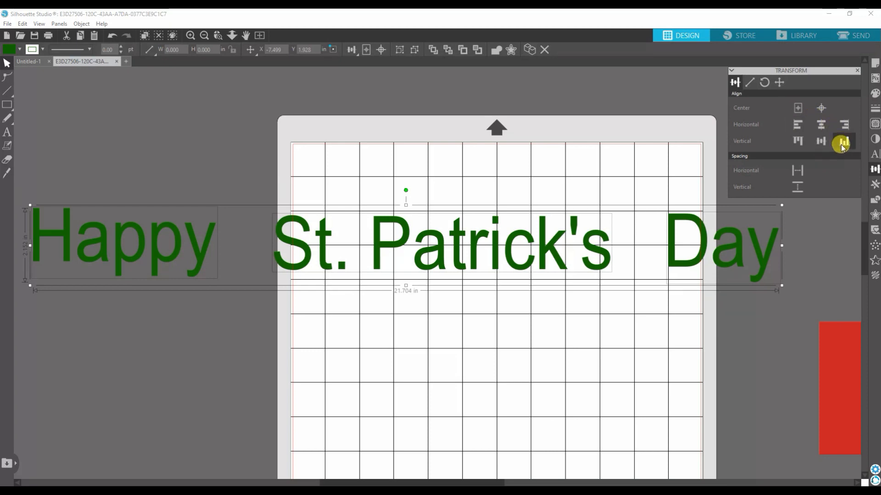
pyautogui.moveTo(841, 146)
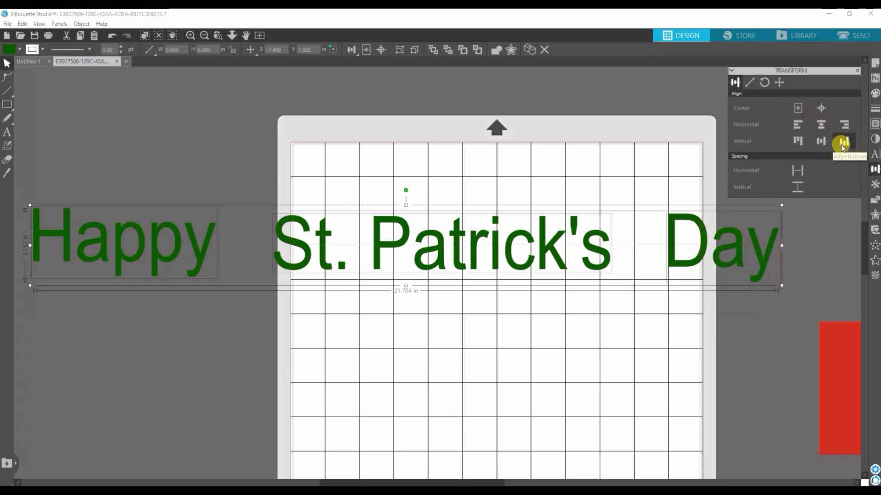
pyautogui.click(820, 141)
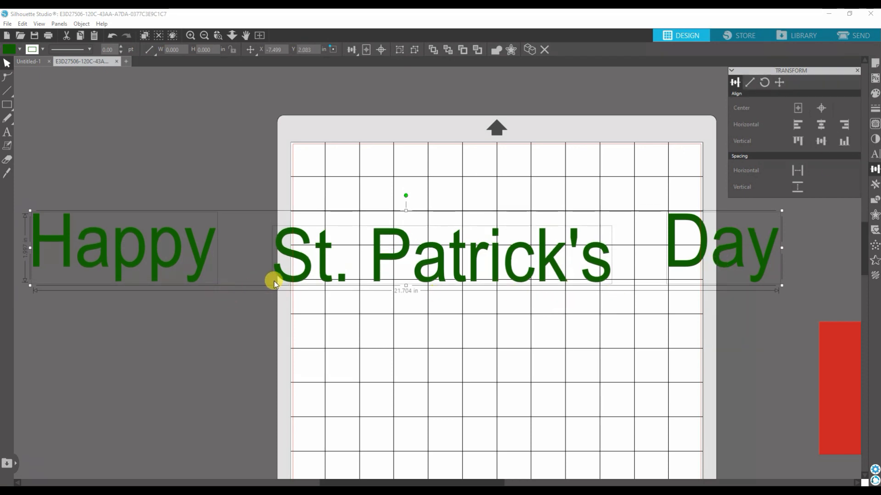
pyautogui.moveTo(754, 241)
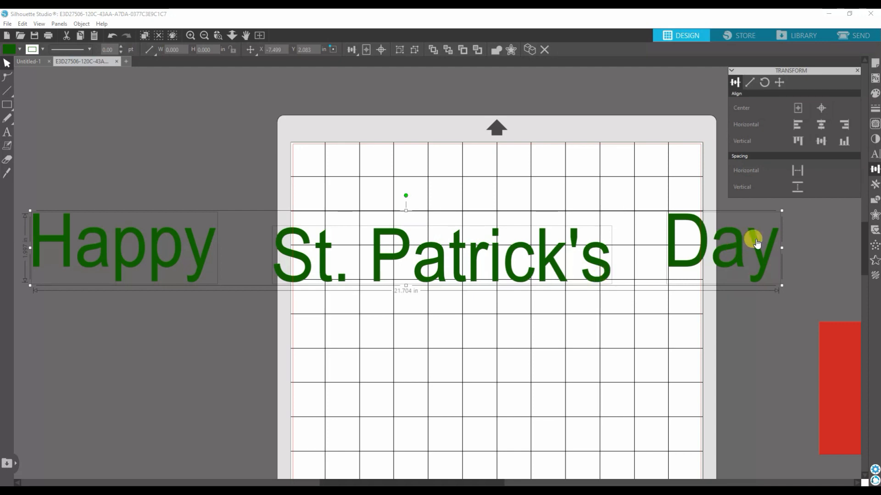
pyautogui.moveTo(183, 284)
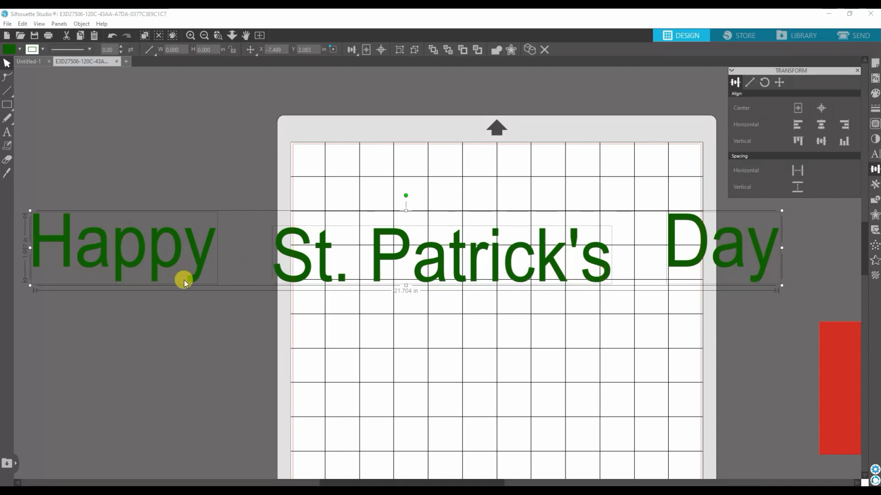
pyautogui.moveTo(756, 243)
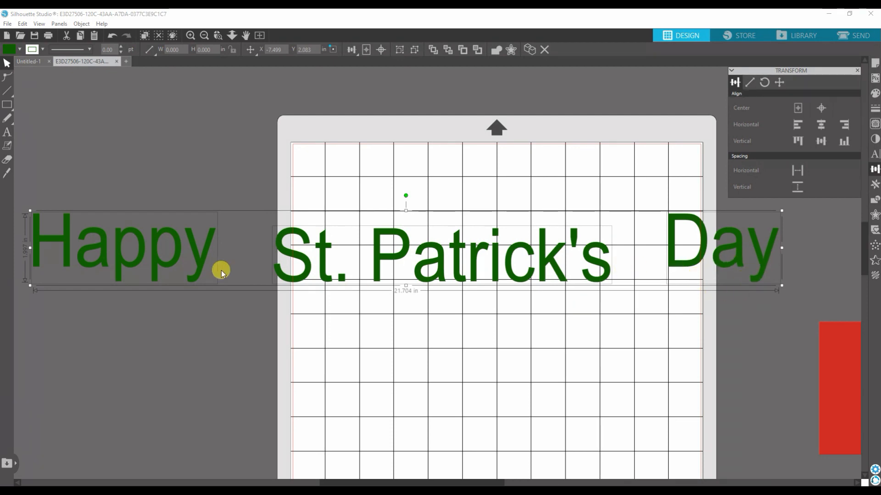
pyautogui.moveTo(410, 233)
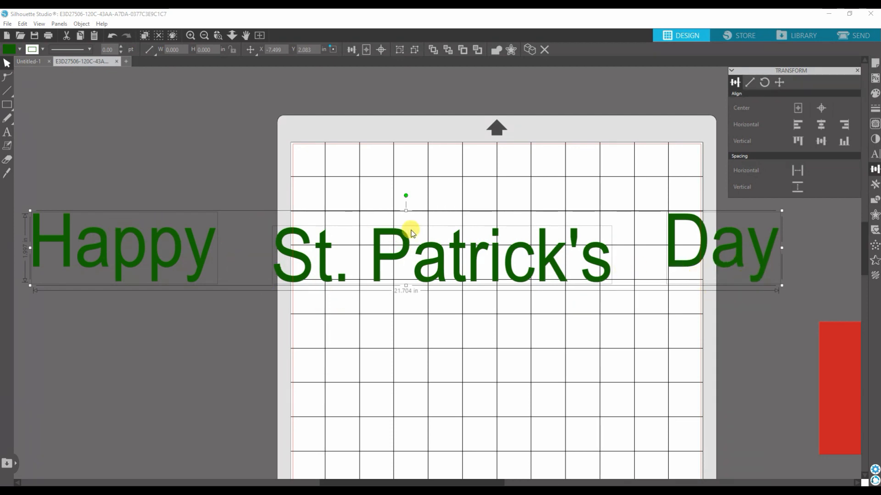
pyautogui.moveTo(736, 151)
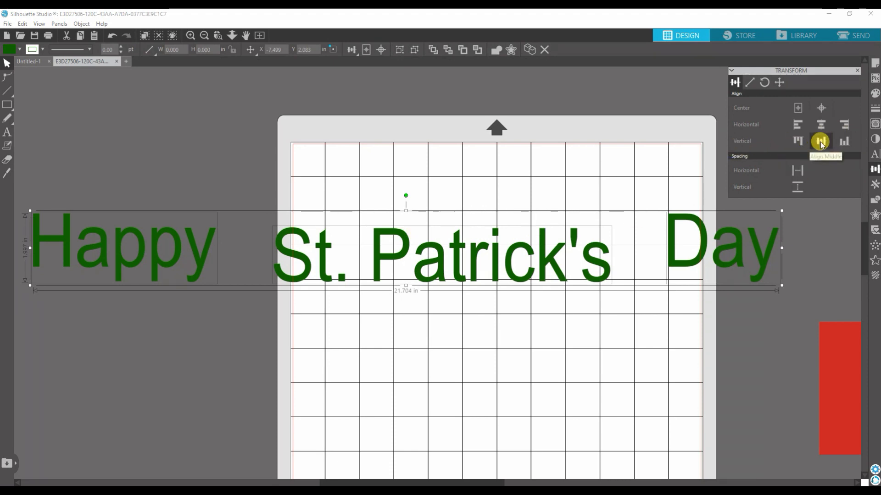
pyautogui.click(820, 140)
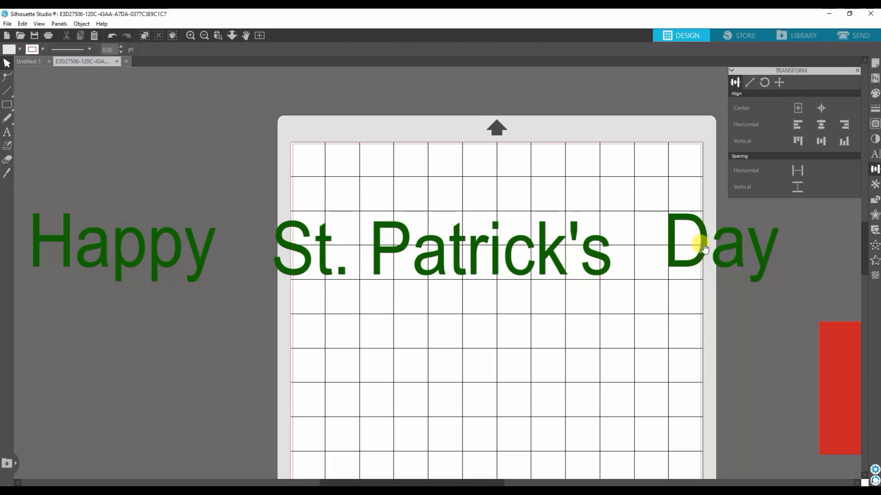
pyautogui.click(705, 248)
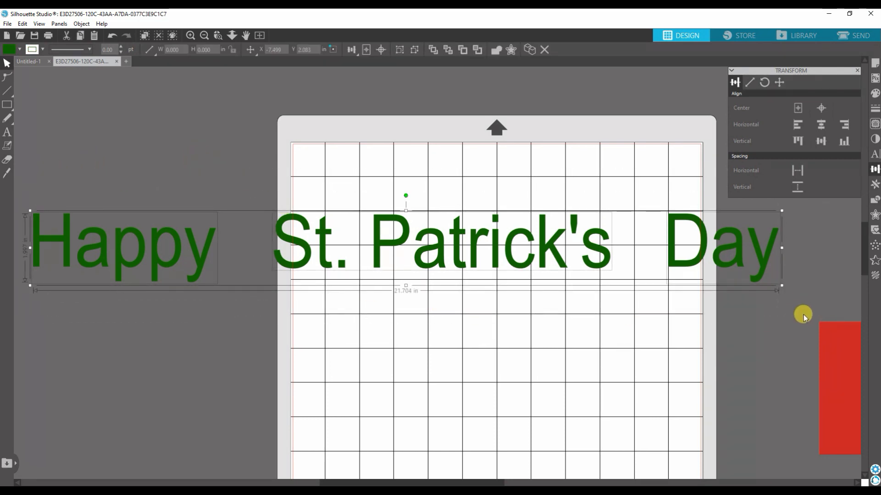
pyautogui.moveTo(219, 240)
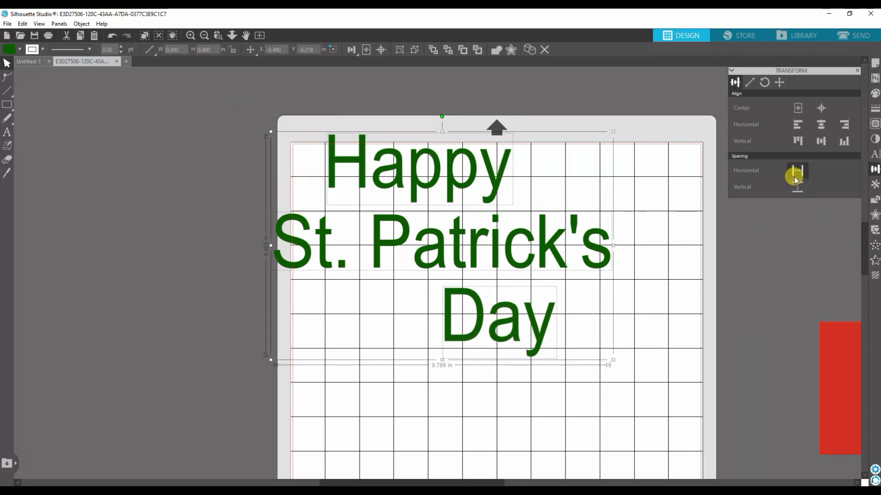
# Step: Center the stacked words horizontally, then reselect Happy, St. Patrick's and Day
pyautogui.click(819, 140)
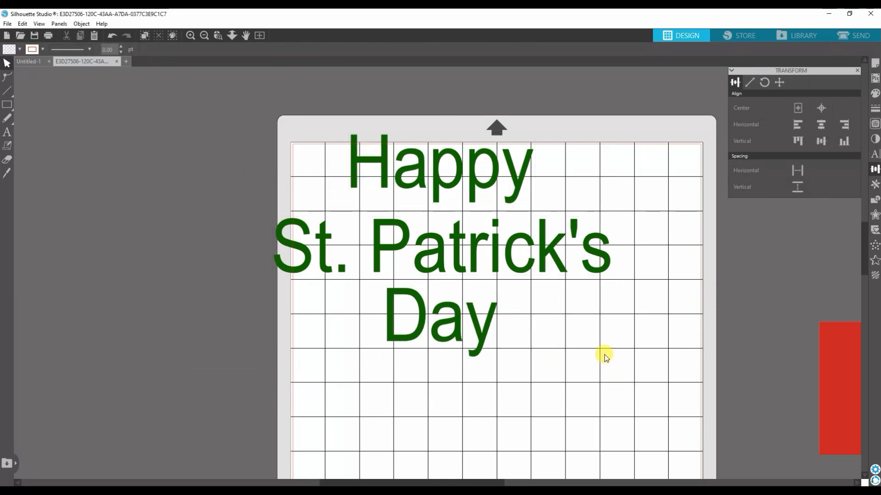
pyautogui.click(438, 247)
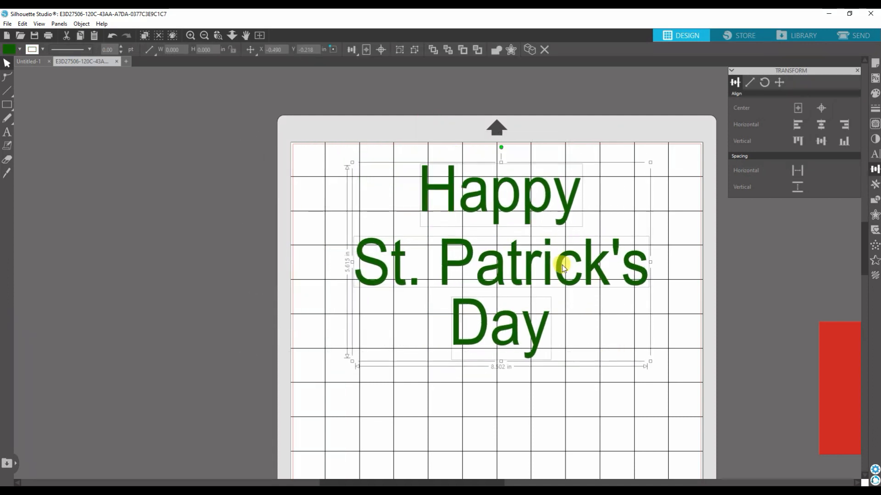
pyautogui.click(750, 403)
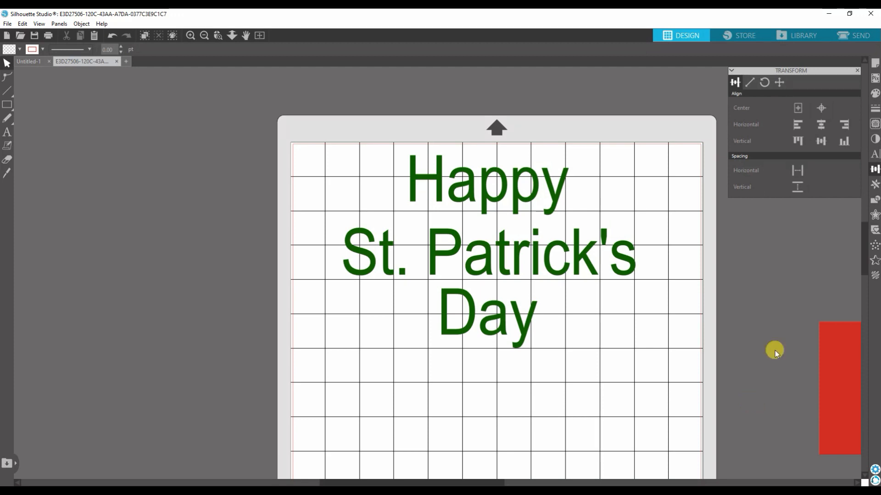
pyautogui.click(486, 259)
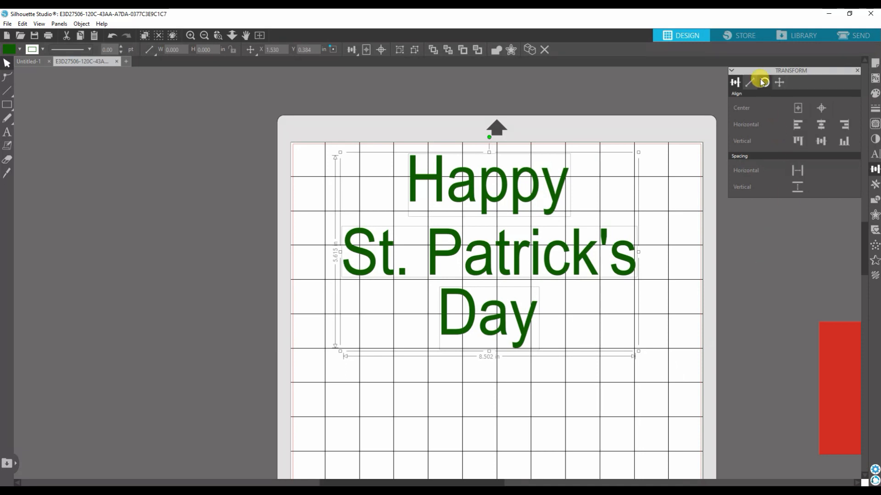
# Step: Try the Scale tab's slider and preset percentages on the greeting, then return it to its original size
pyautogui.click(750, 82)
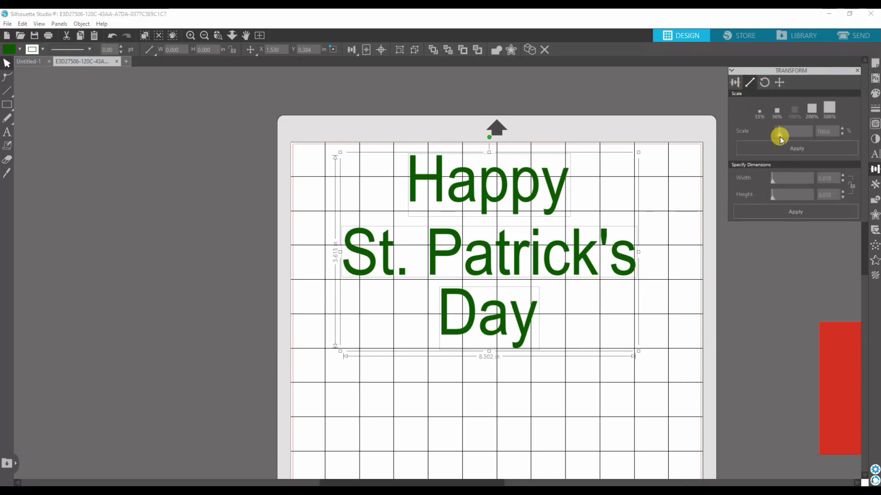
pyautogui.moveTo(779, 134); pyautogui.dragTo(791, 134)
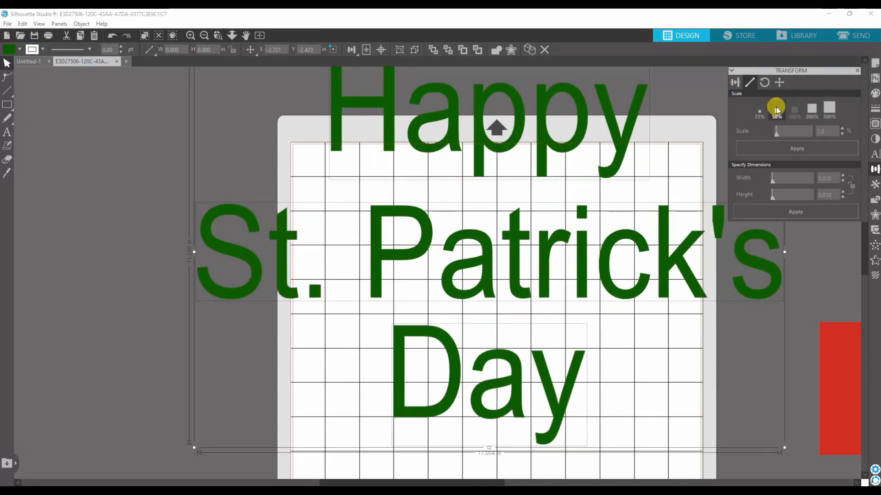
pyautogui.click(812, 109)
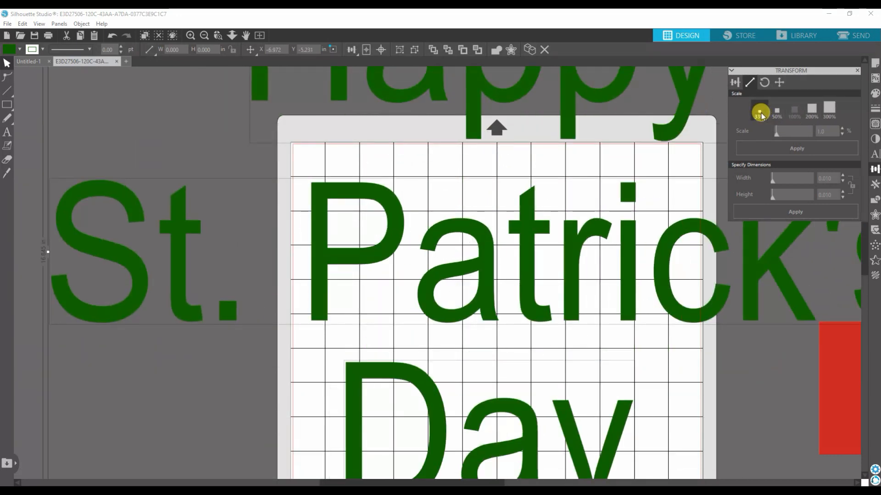
pyautogui.click(759, 111)
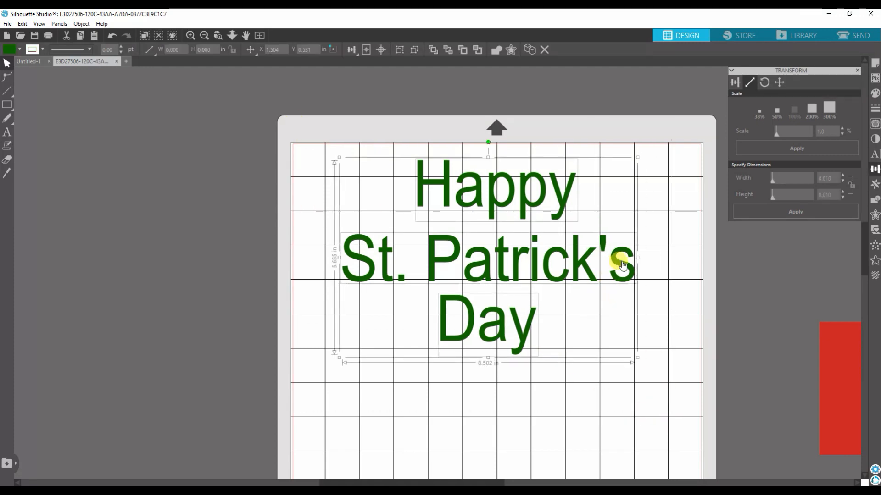
# Step: Group the three words, set the group's width to 6 inches, and drag it into place
pyautogui.rightClick(619, 264)
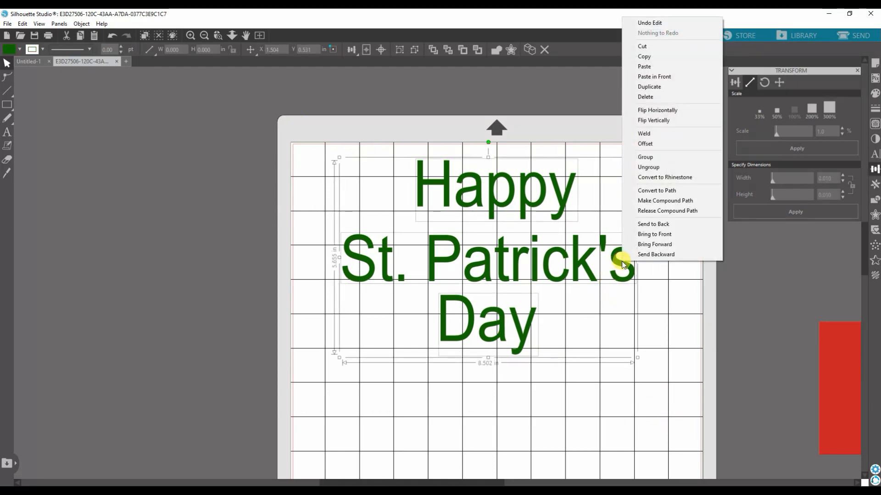
pyautogui.click(620, 264)
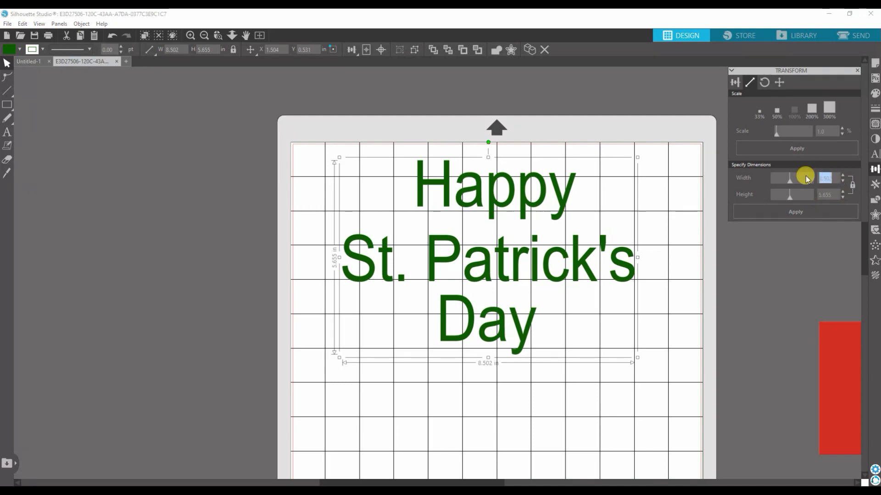
pyautogui.click(794, 211)
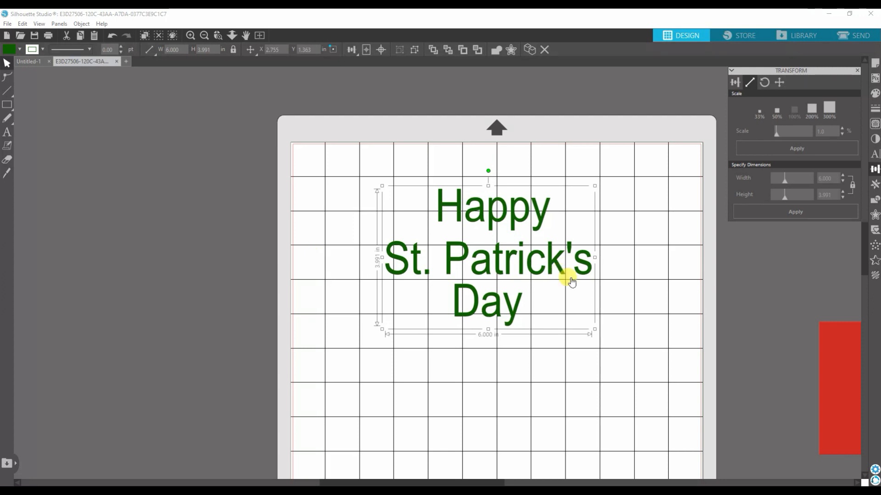
pyautogui.moveTo(571, 281); pyautogui.dragTo(521, 270)
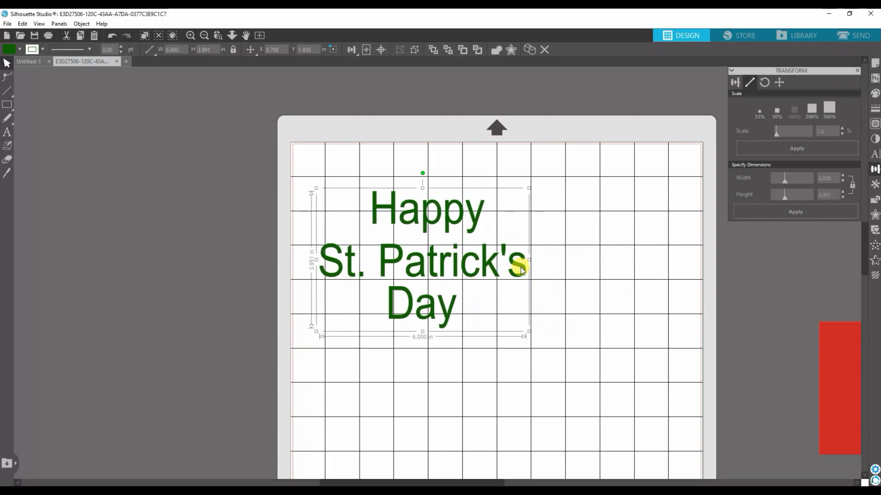
pyautogui.moveTo(519, 269); pyautogui.dragTo(531, 268)
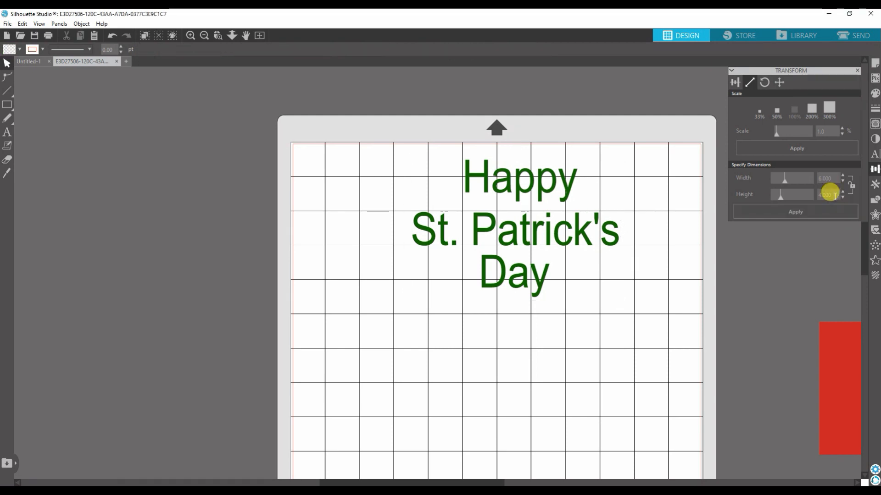
# Step: Unlock the aspect ratio and apply a 4-inch height, stretching the greeting to 6 × 4 inches
pyautogui.click(825, 194)
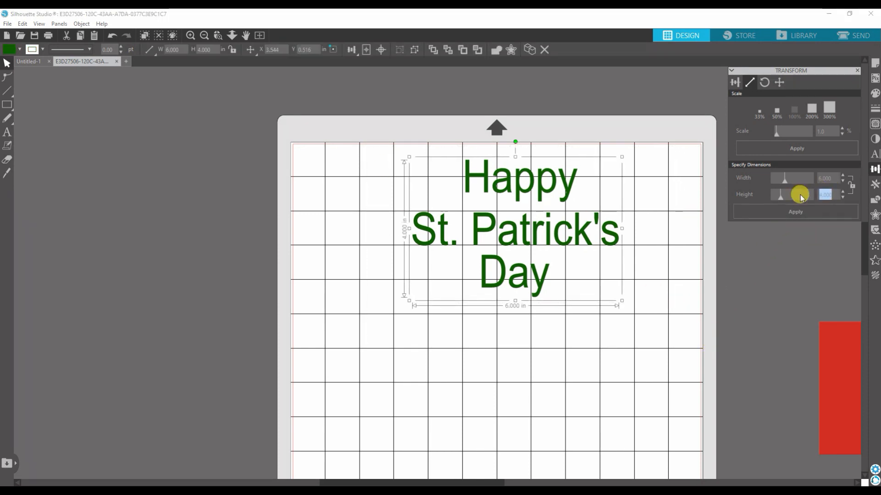
pyautogui.click(796, 211)
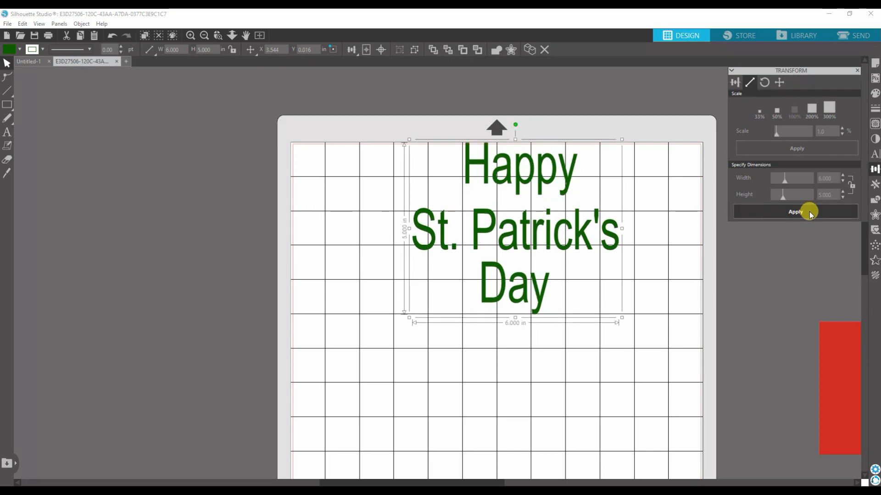
pyautogui.click(795, 211)
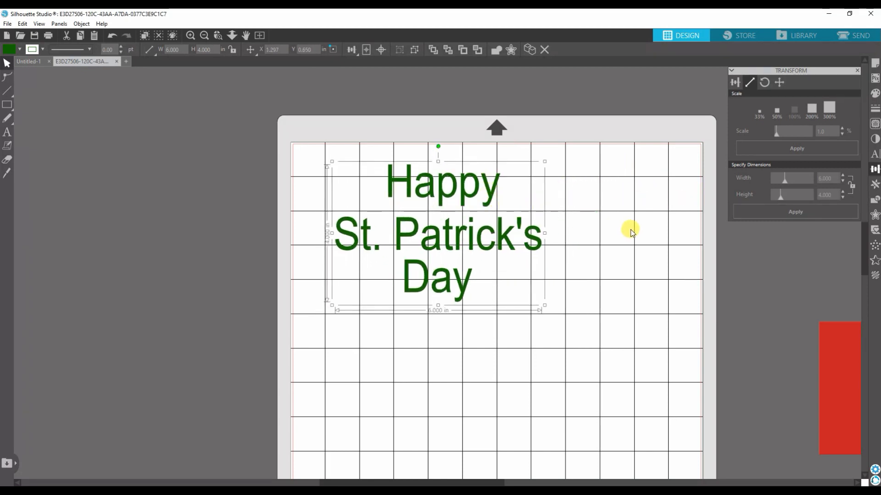
pyautogui.moveTo(309, 160)
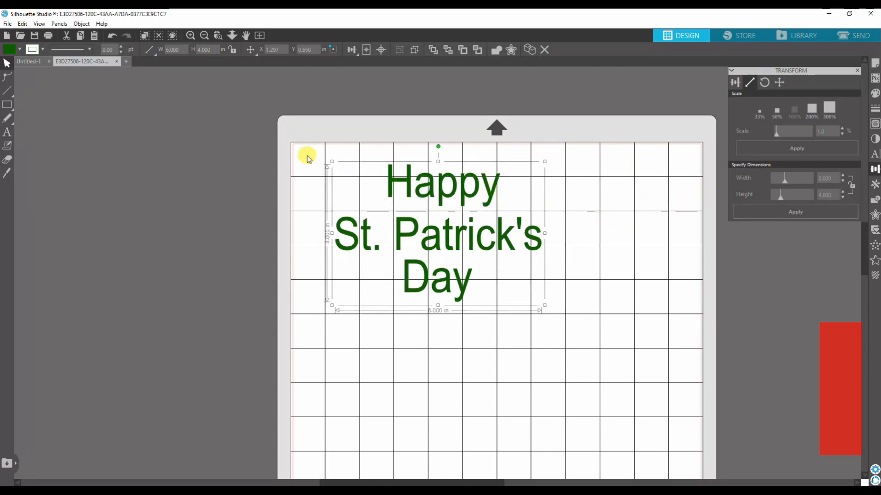
pyautogui.moveTo(611, 301)
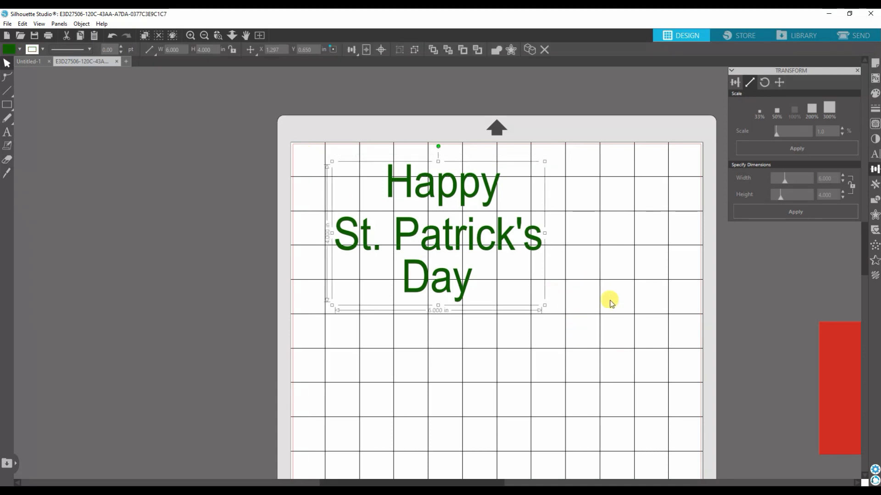
pyautogui.moveTo(628, 284)
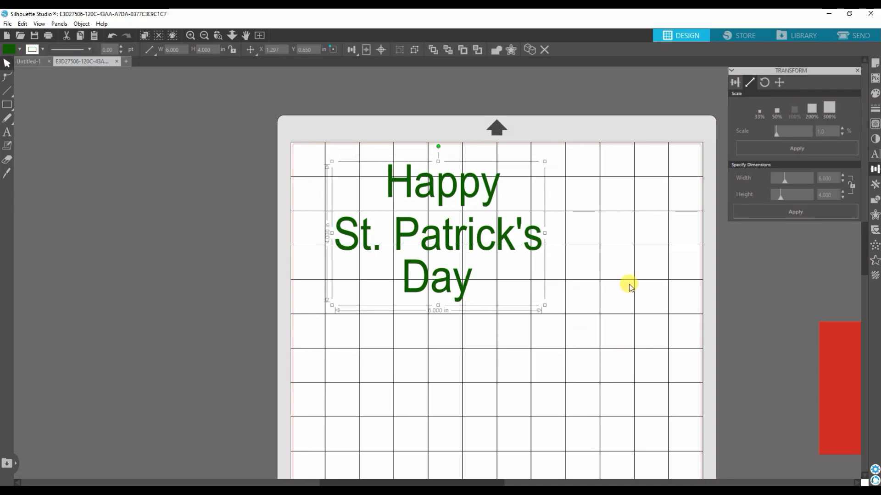
pyautogui.moveTo(647, 257)
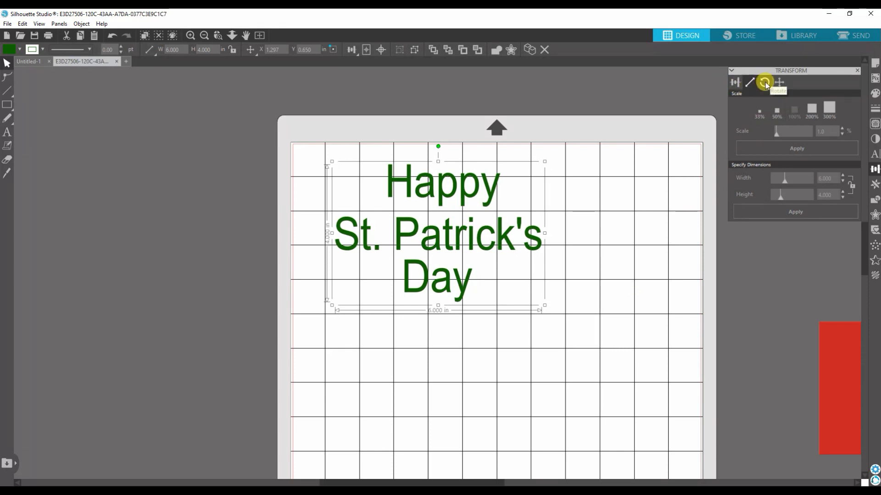
# Step: In the Rotate options, try 90° and 270° rotations, then return the greeting upright
pyautogui.click(764, 83)
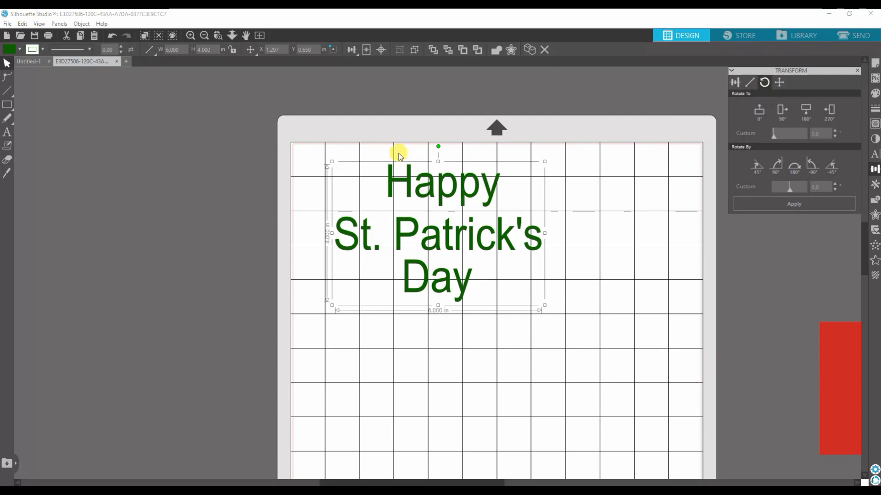
pyautogui.click(781, 110)
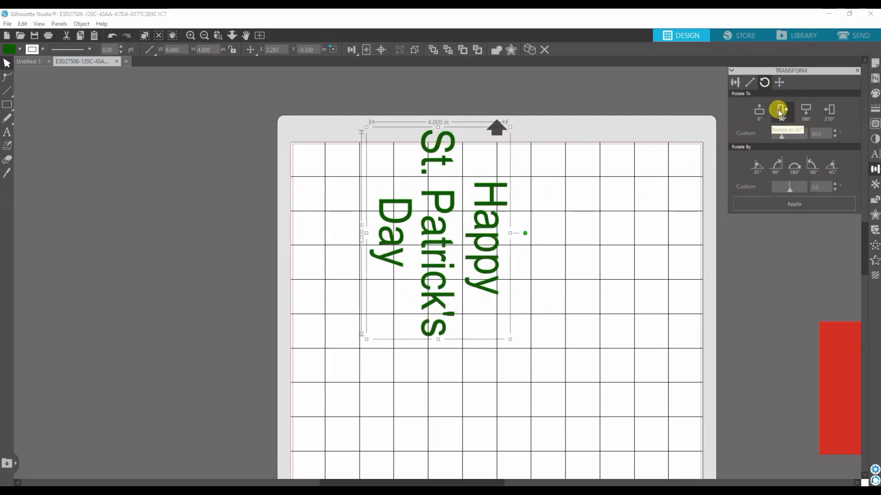
pyautogui.click(832, 109)
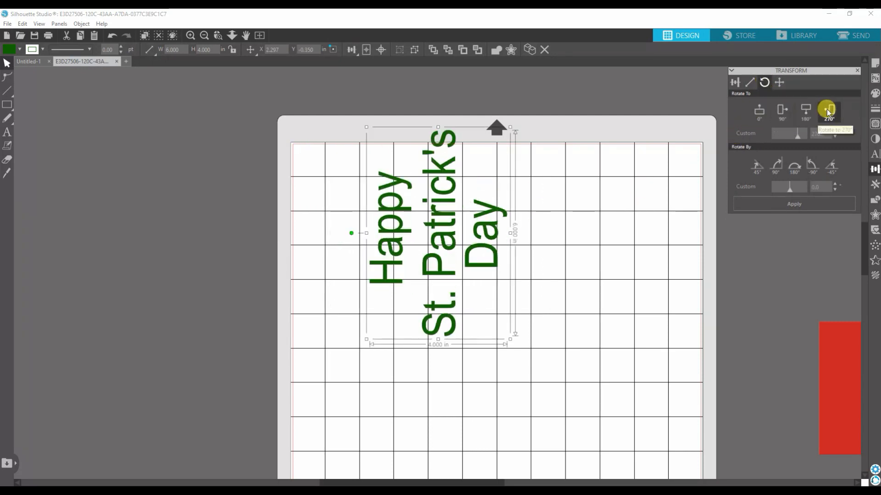
pyautogui.click(782, 112)
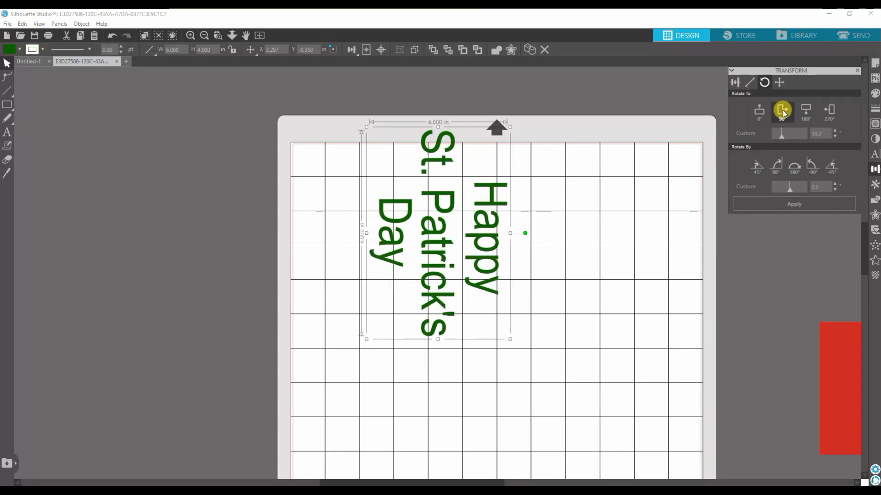
pyautogui.click(759, 111)
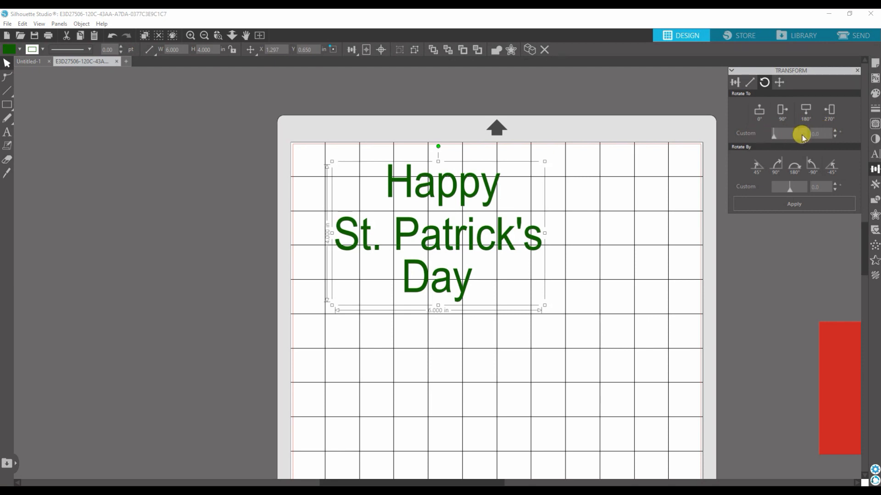
# Step: Try the Rotate By 45°, 90° and -90° buttons, finishing with a 45° counterclockwise tilt
pyautogui.click(756, 166)
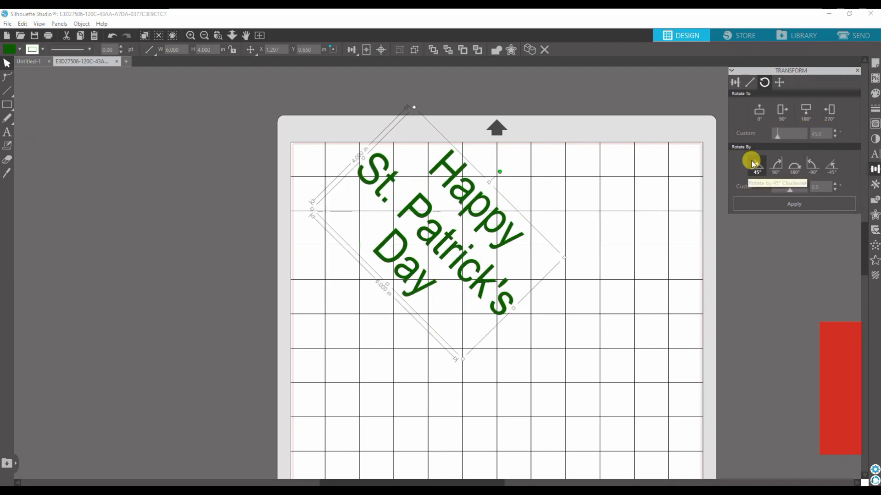
pyautogui.click(777, 166)
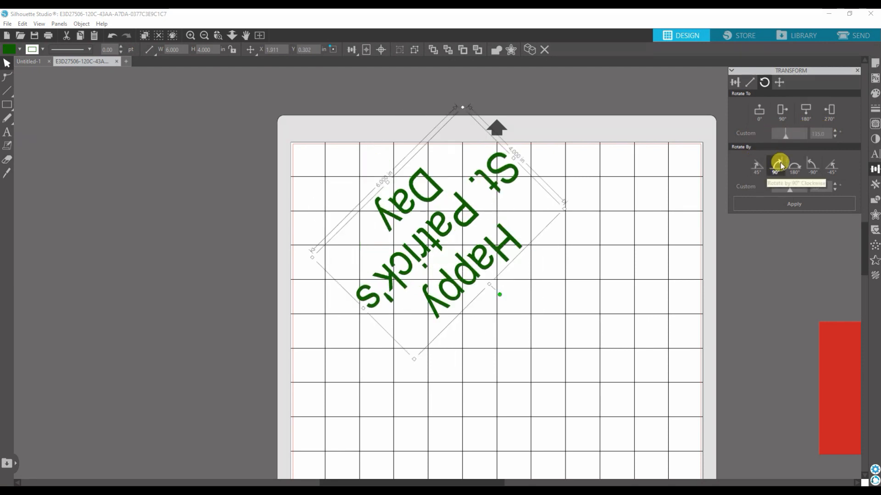
pyautogui.click(812, 165)
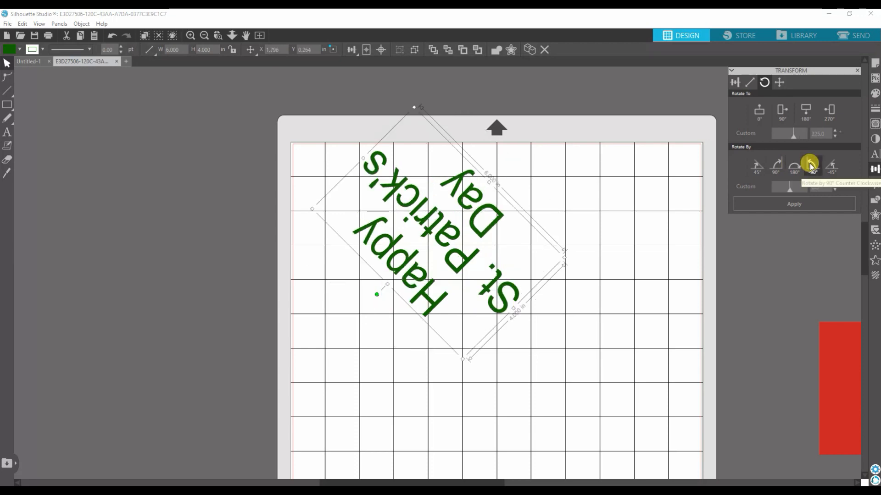
pyautogui.click(756, 167)
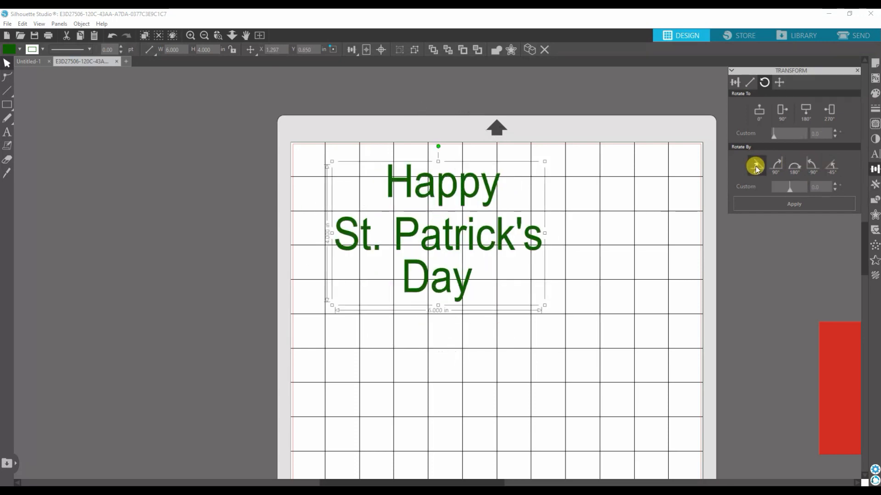
pyautogui.click(756, 166)
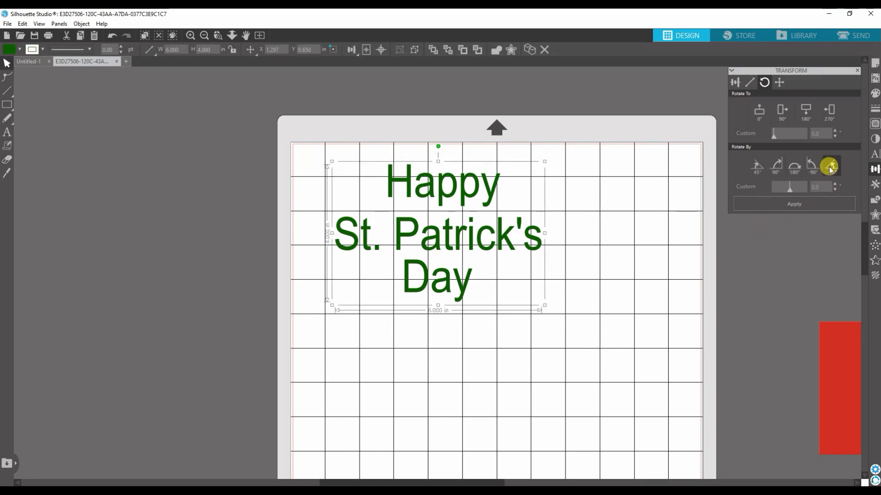
pyautogui.click(832, 166)
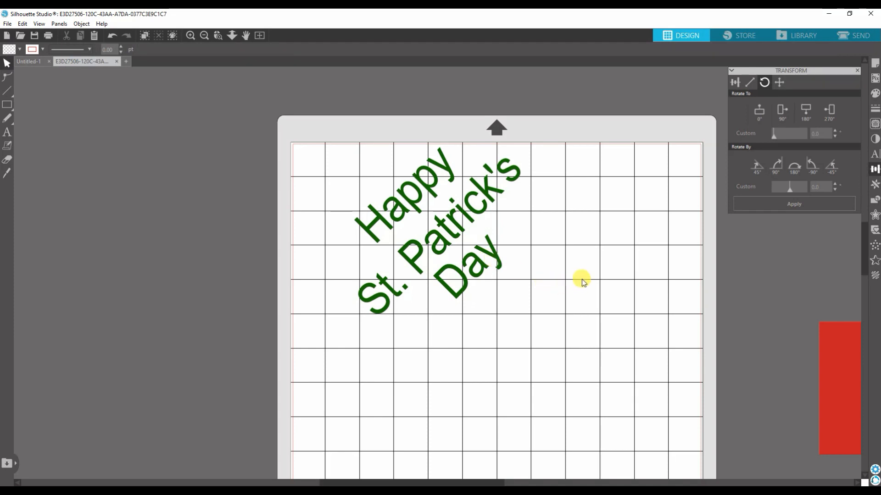
pyautogui.moveTo(754, 166)
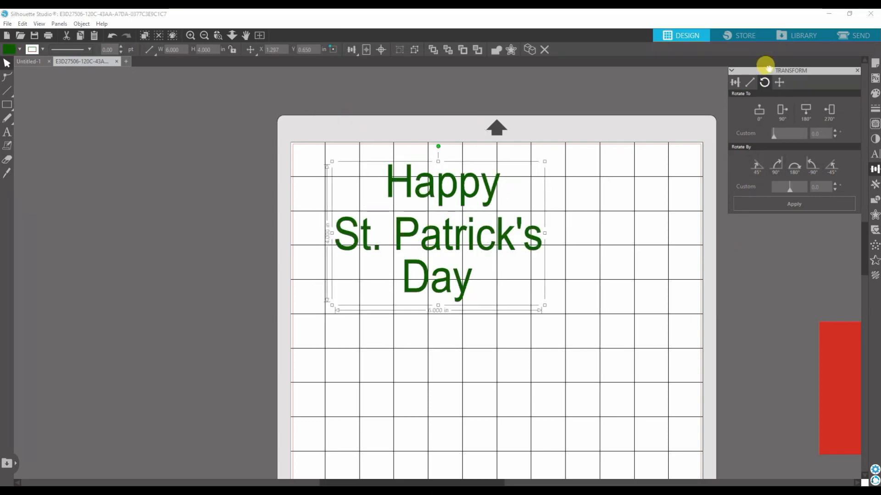
pyautogui.moveTo(778, 82)
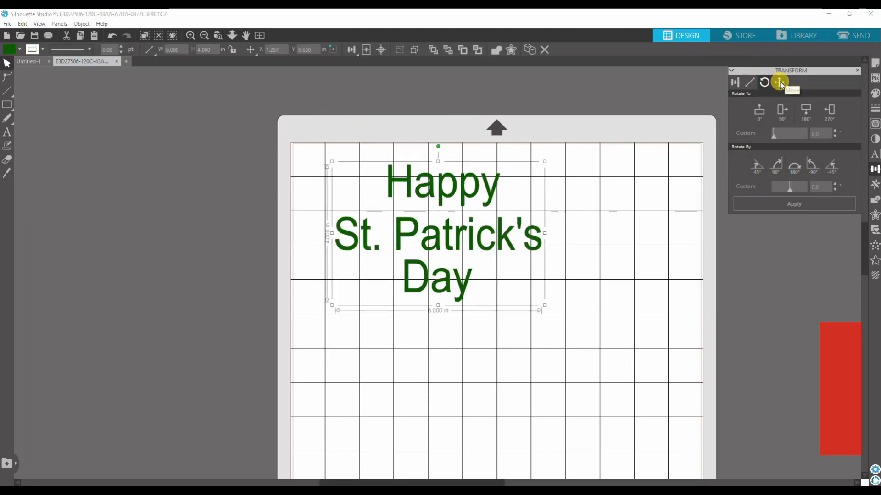
# Step: With the Move options, nudge the text group down and back up using Move By arrows
pyautogui.click(777, 84)
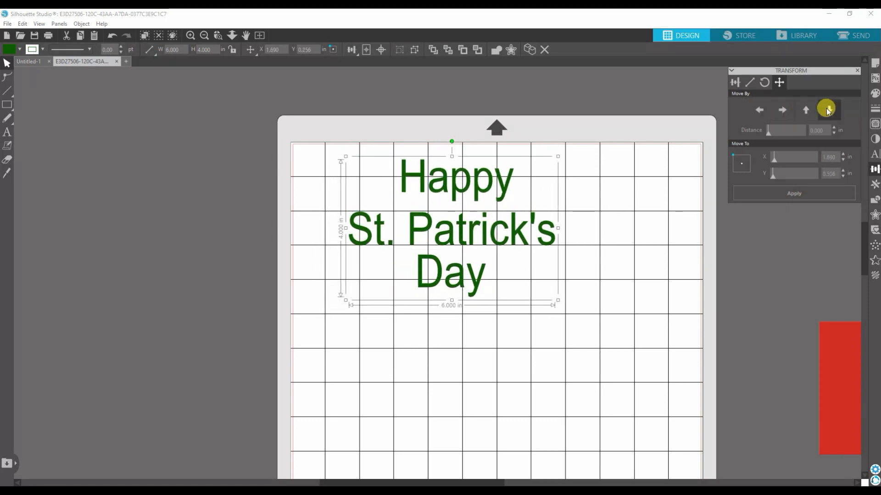
pyautogui.click(826, 111)
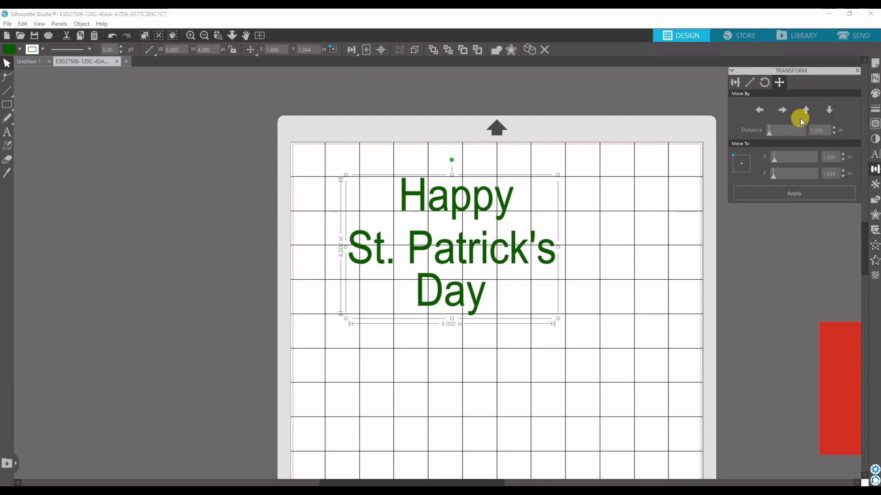
pyautogui.click(782, 110)
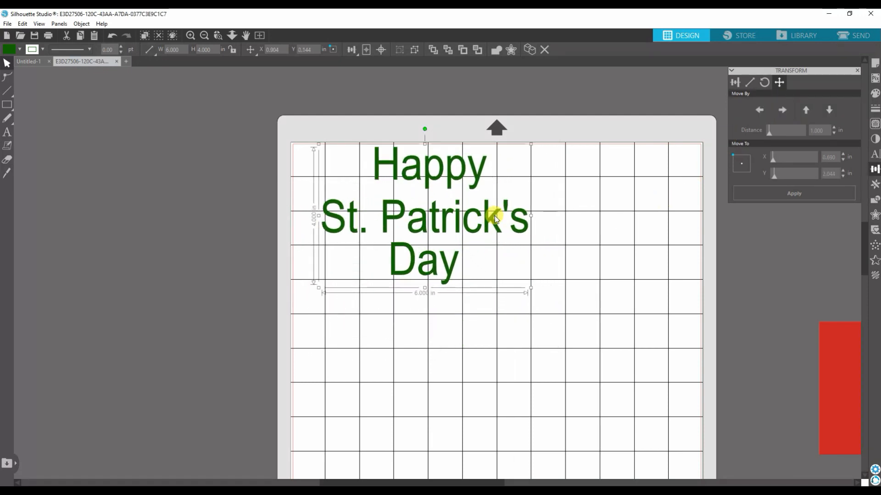
# Step: Drag the text group toward the mat's top-left corner and adjust its position
pyautogui.moveTo(494, 218); pyautogui.dragTo(472, 223)
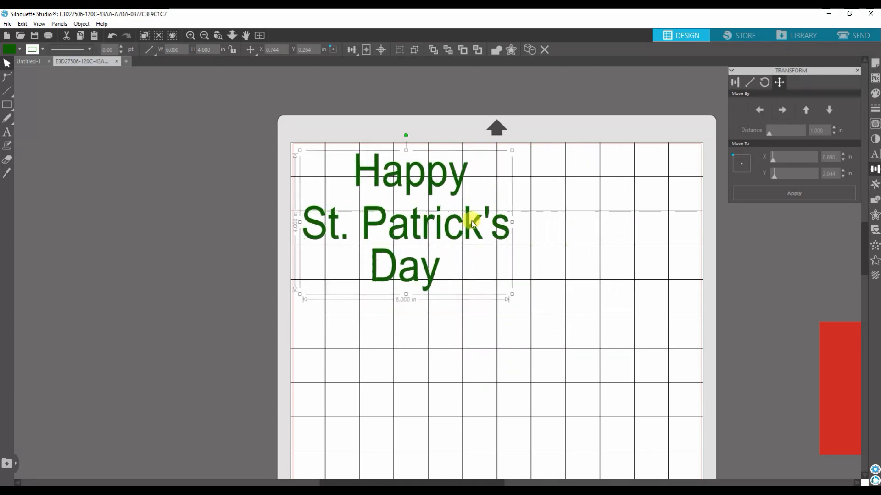
pyautogui.moveTo(472, 222); pyautogui.dragTo(474, 219)
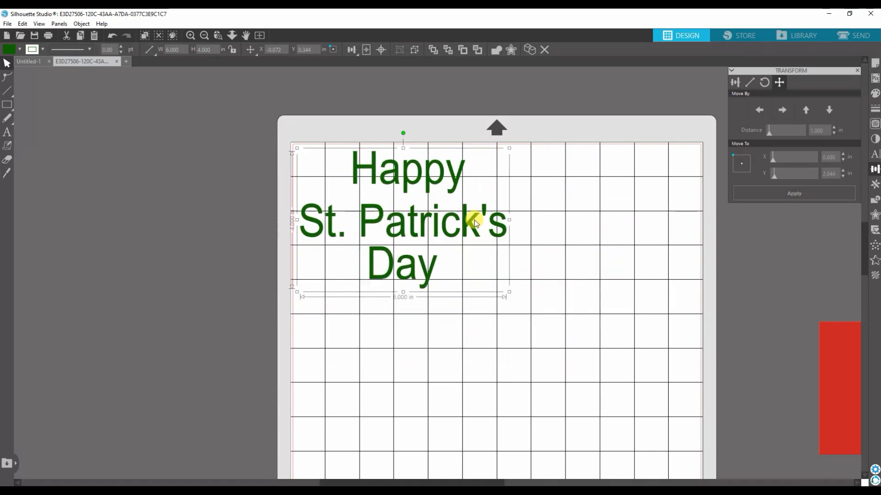
pyautogui.click(782, 110)
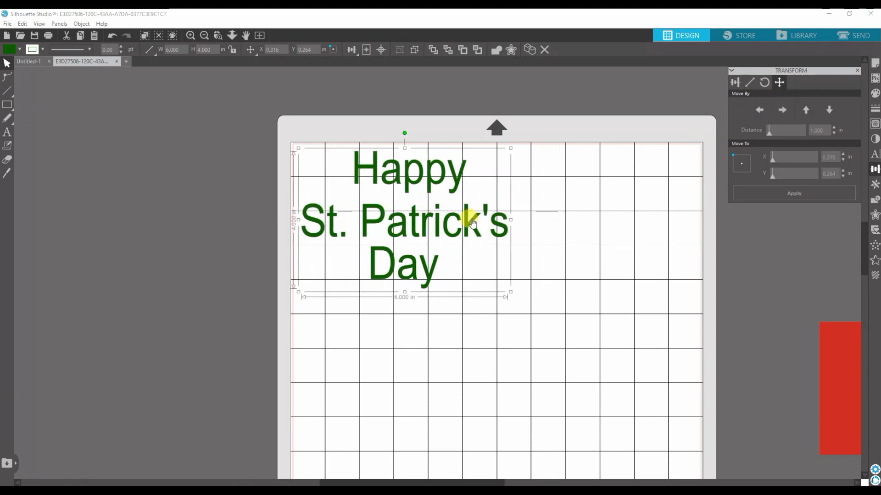
pyautogui.click(794, 193)
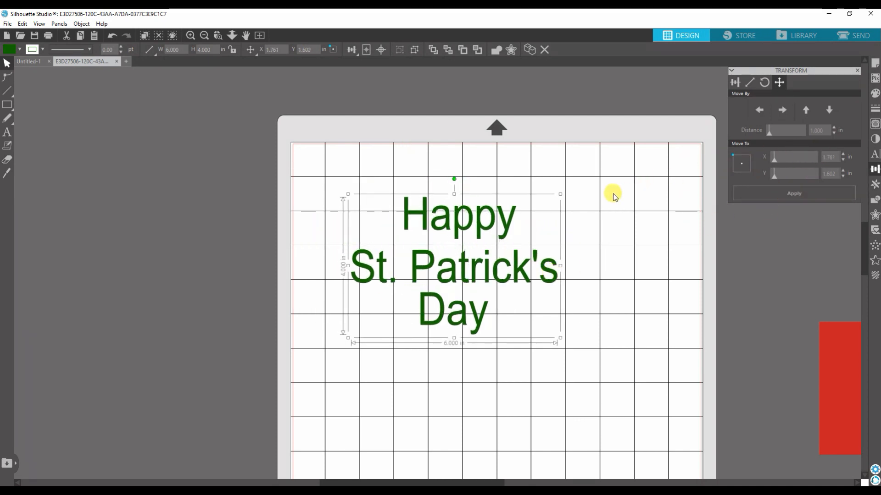
pyautogui.moveTo(763, 186)
pyautogui.write('2.000')
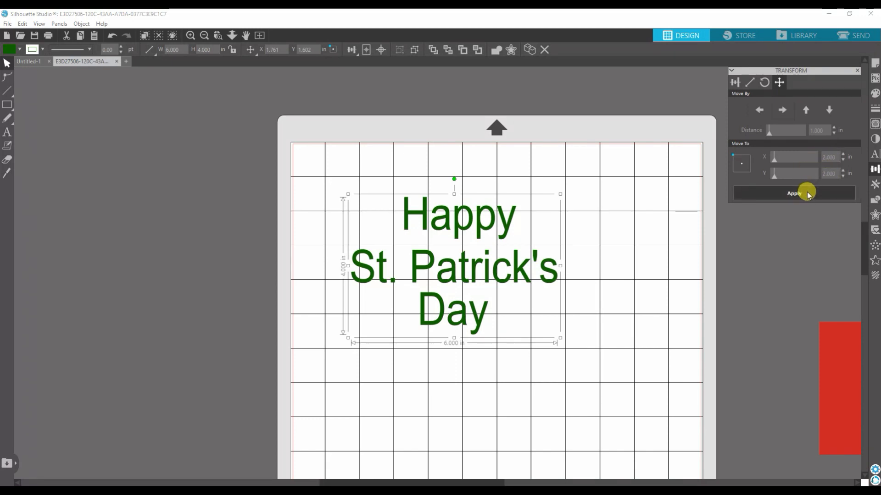
# Step: Place the text group at X 2, Y 2 inches, test an off-mat value, then restore 2, 2
pyautogui.click(794, 193)
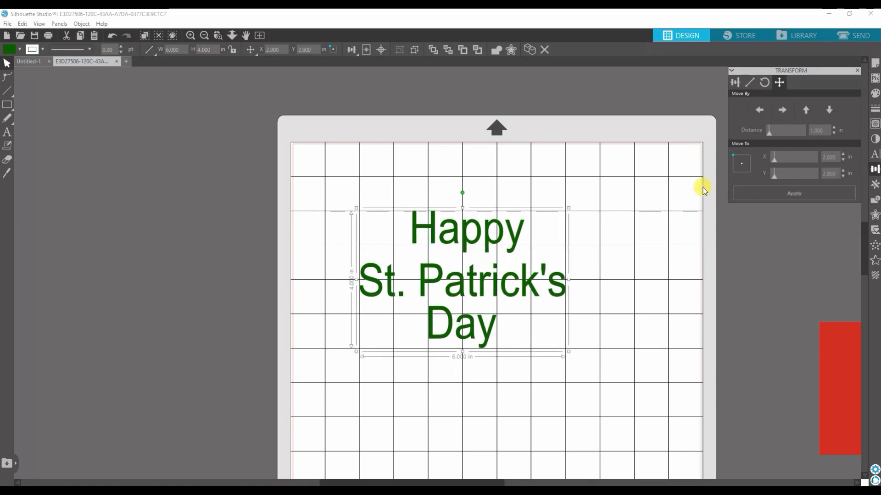
pyautogui.moveTo(438, 193)
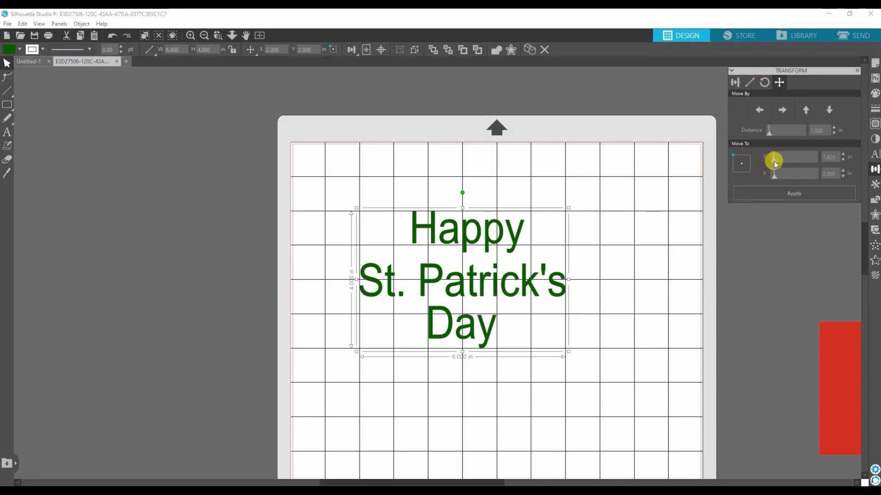
pyautogui.click(794, 193)
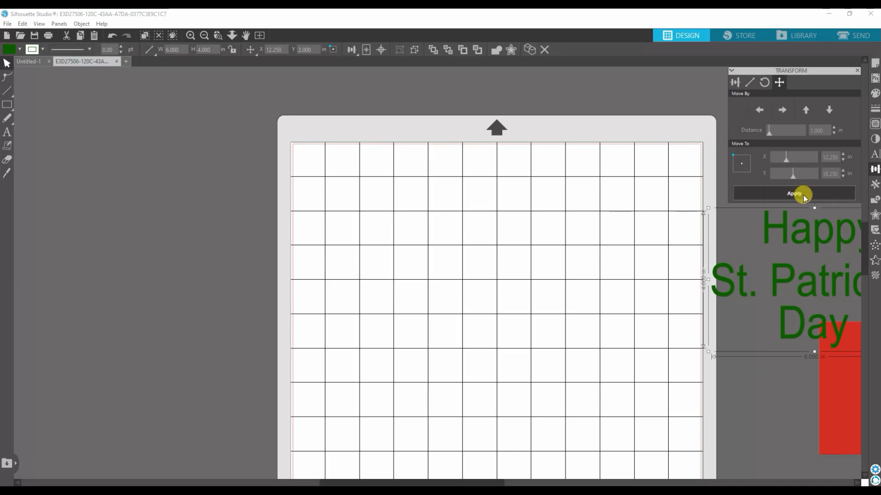
pyautogui.click(793, 193)
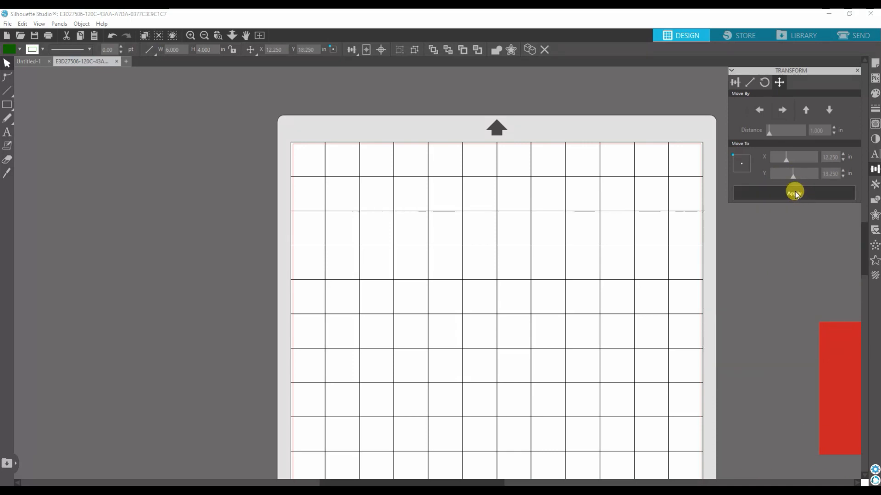
pyautogui.click(793, 193)
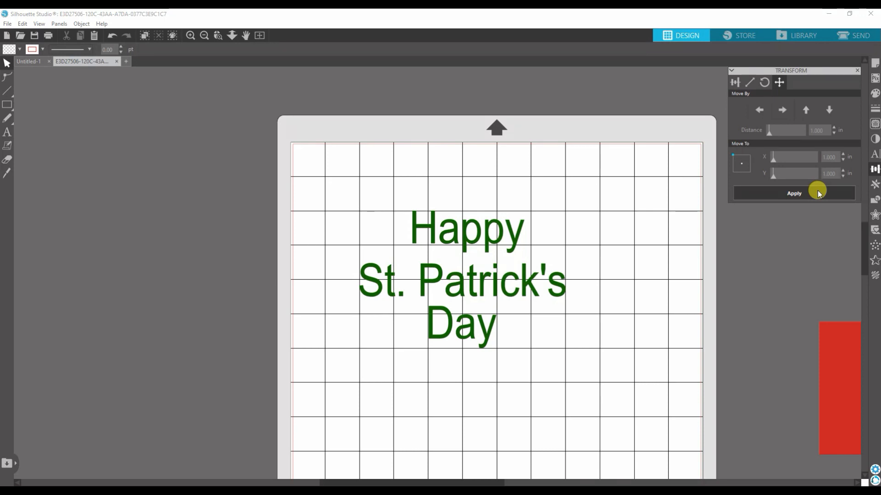
pyautogui.click(461, 288)
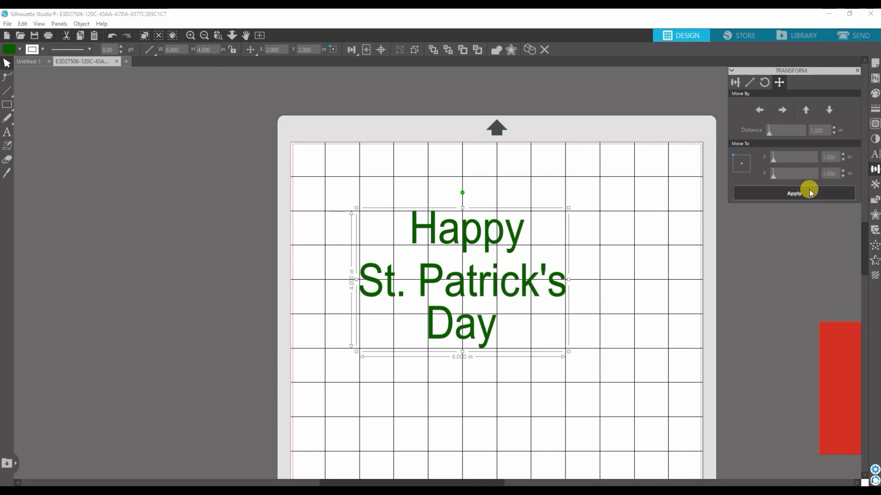
# Step: Apply Move To X 1, Y 1 inches, then reapply the position with a centred origin
pyautogui.click(794, 193)
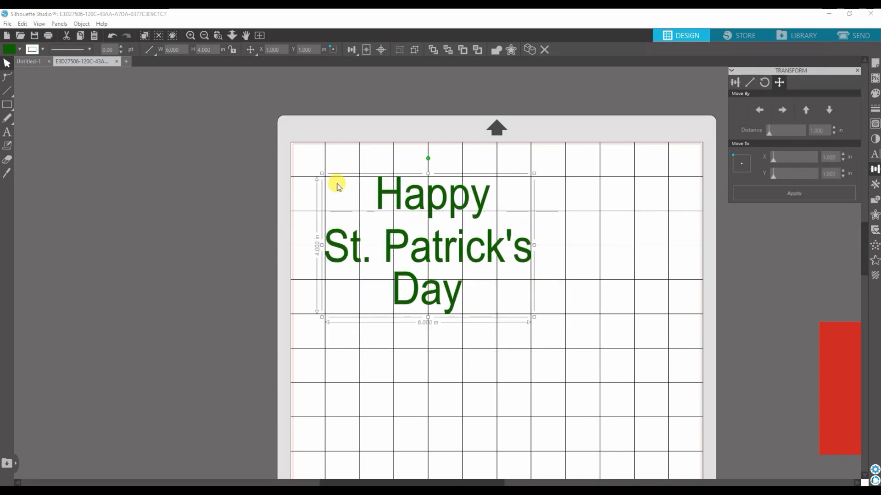
pyautogui.moveTo(335, 177)
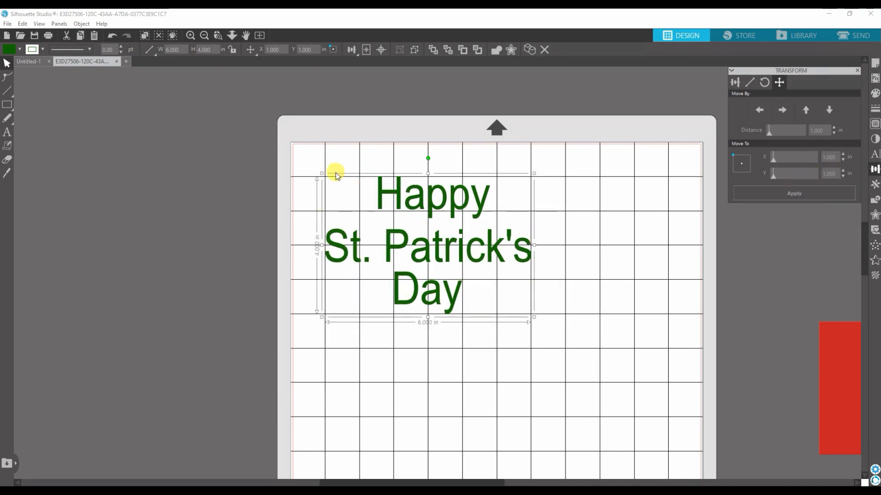
pyautogui.moveTo(301, 180)
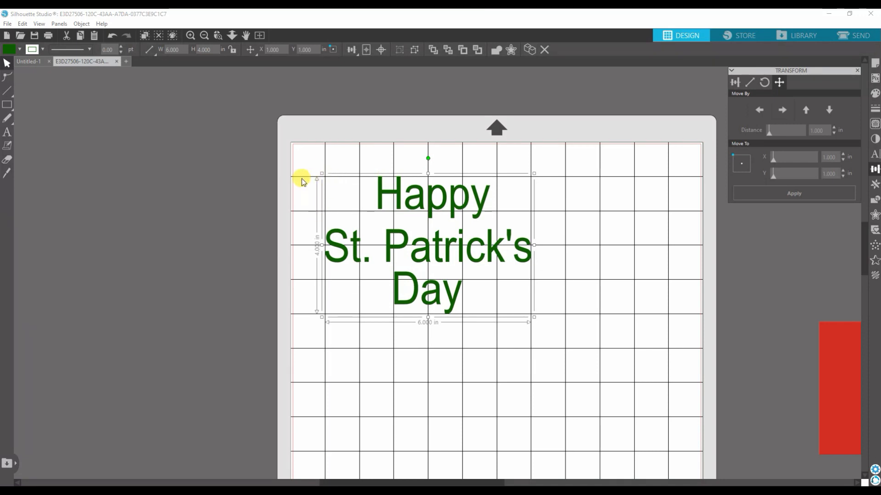
pyautogui.moveTo(322, 183)
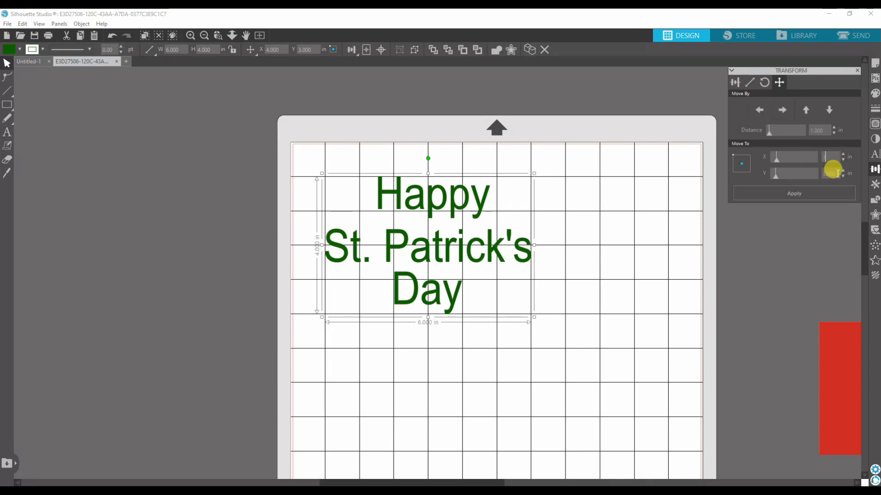
pyautogui.click(794, 193)
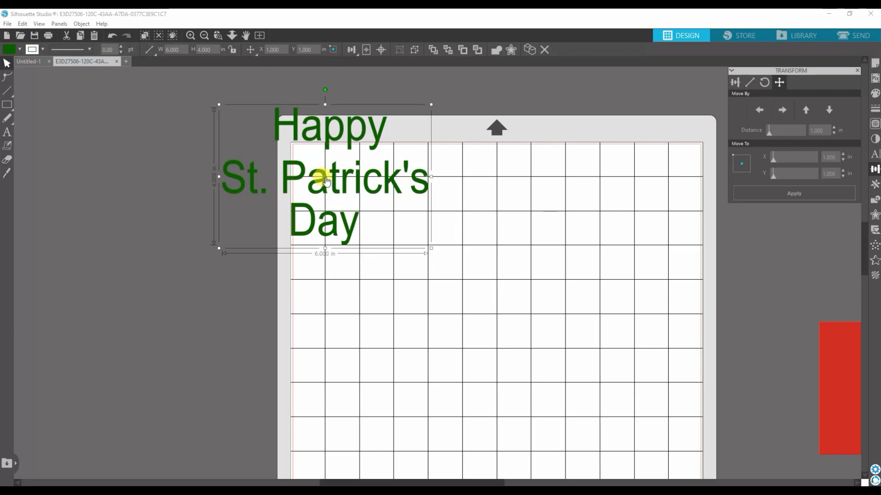
pyautogui.moveTo(331, 185)
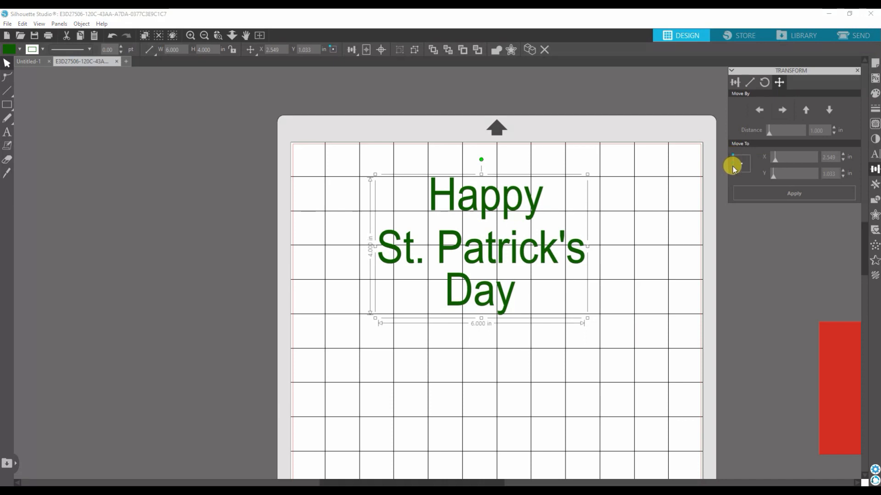
pyautogui.moveTo(729, 177)
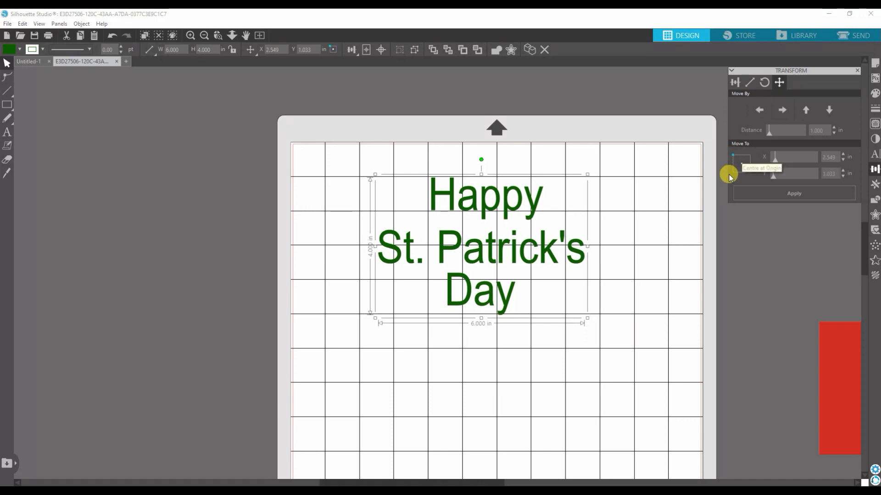